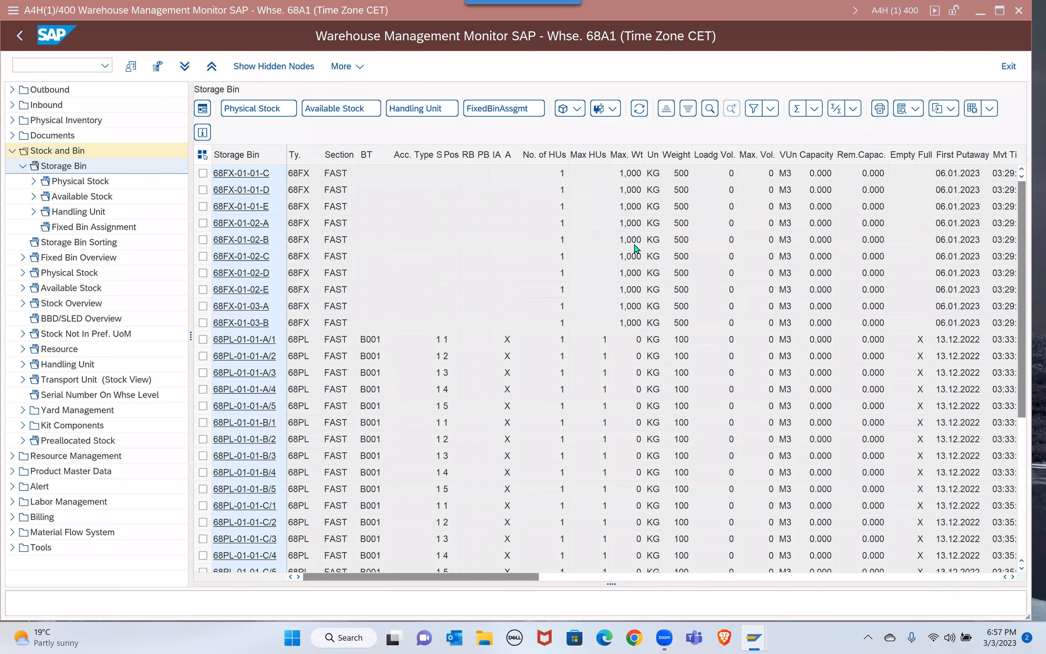
{"action": "mouse_move", "coordinate": [341, 304]}
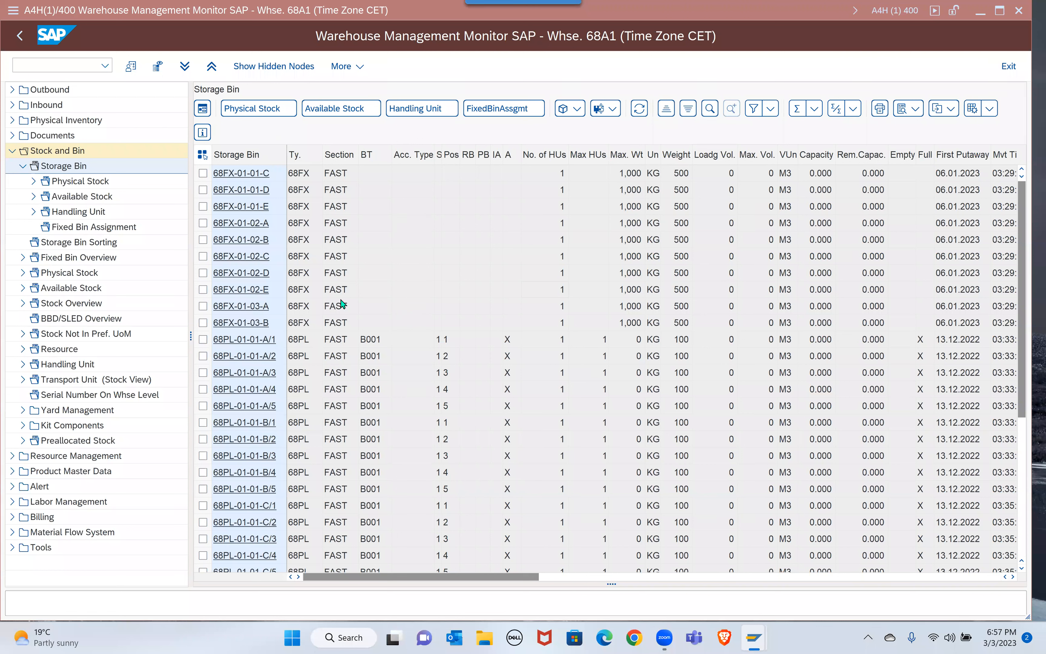
{"action": "mouse_move", "coordinate": [83, 182]}
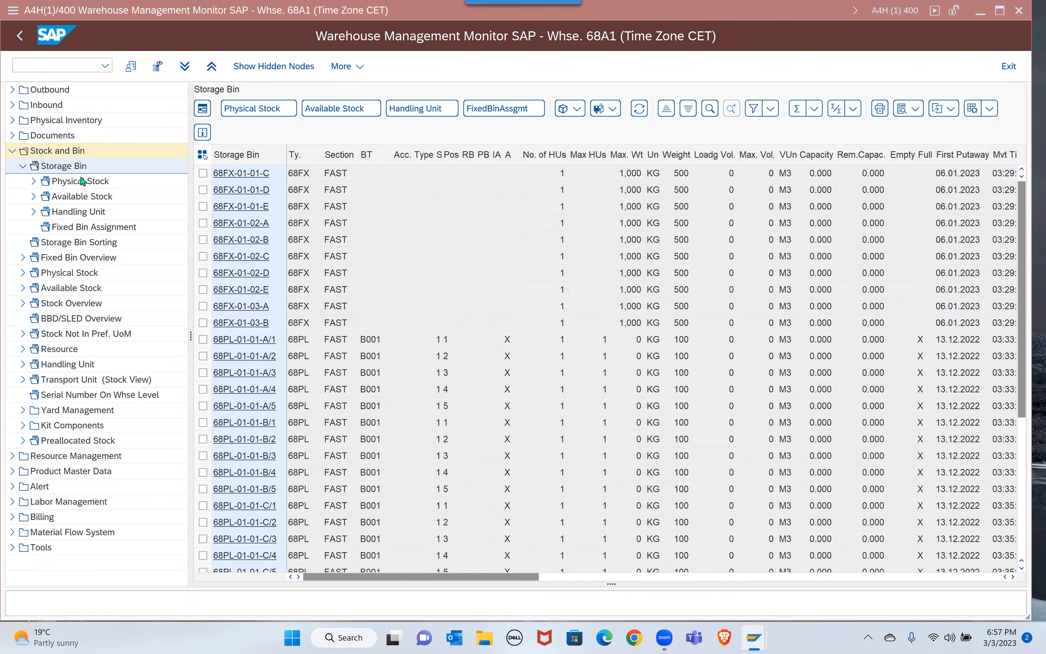
{"action": "mouse_move", "coordinate": [72, 170]}
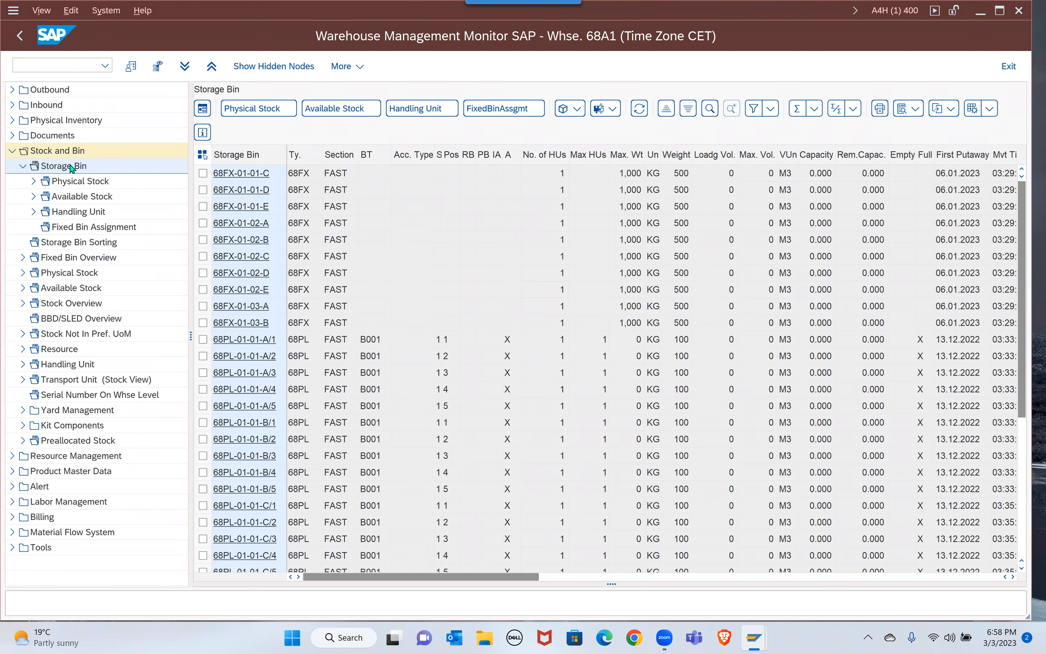
Step: Start creating a variant node at the current level from the Storage Bin node under Stock and Bin
{"action": "right_click", "coordinate": [65, 165]}
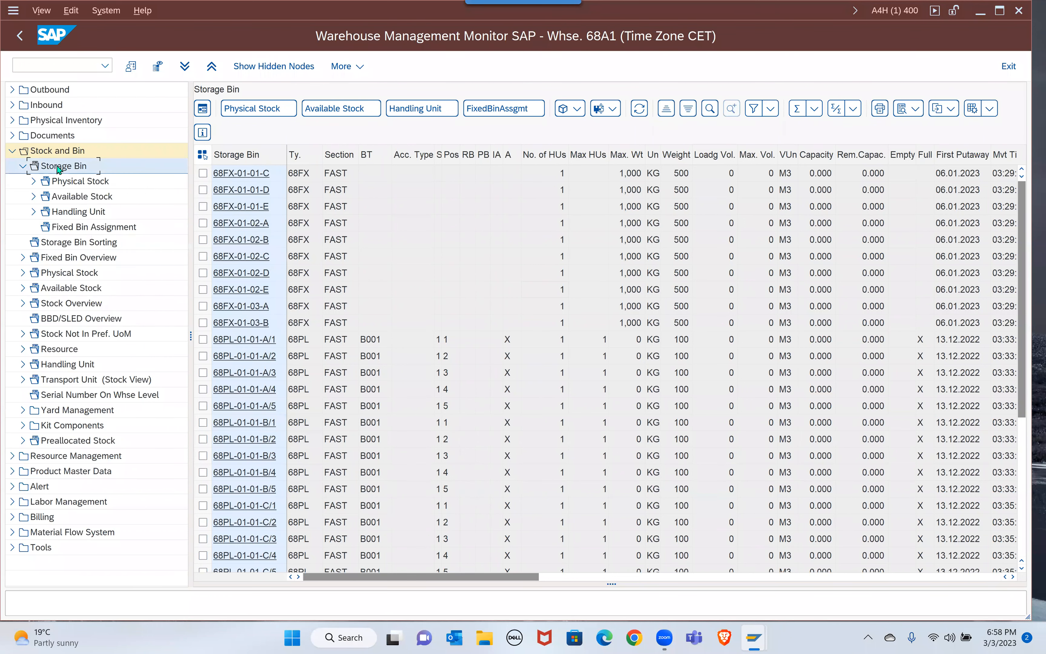
{"action": "left_click", "coordinate": [22, 165]}
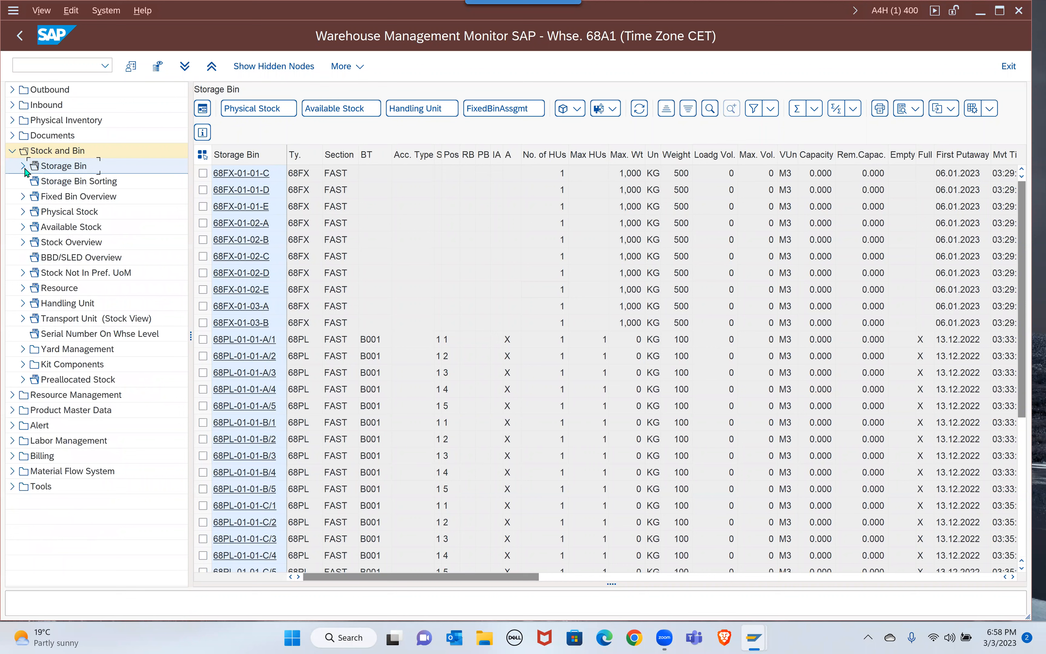
{"action": "left_click", "coordinate": [12, 165]}
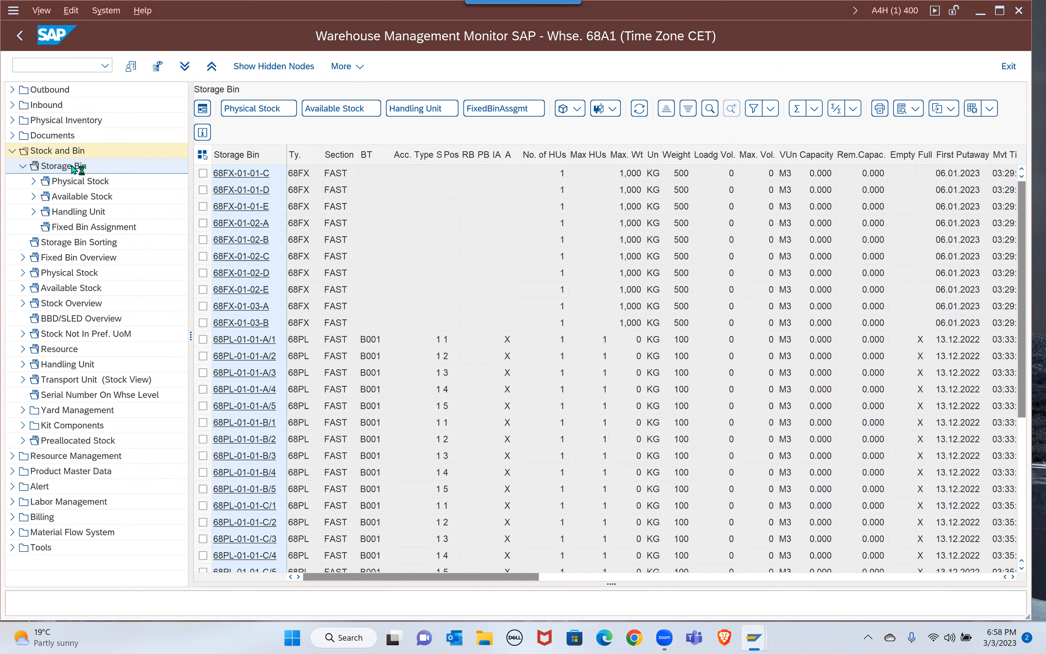
{"action": "right_click", "coordinate": [63, 165]}
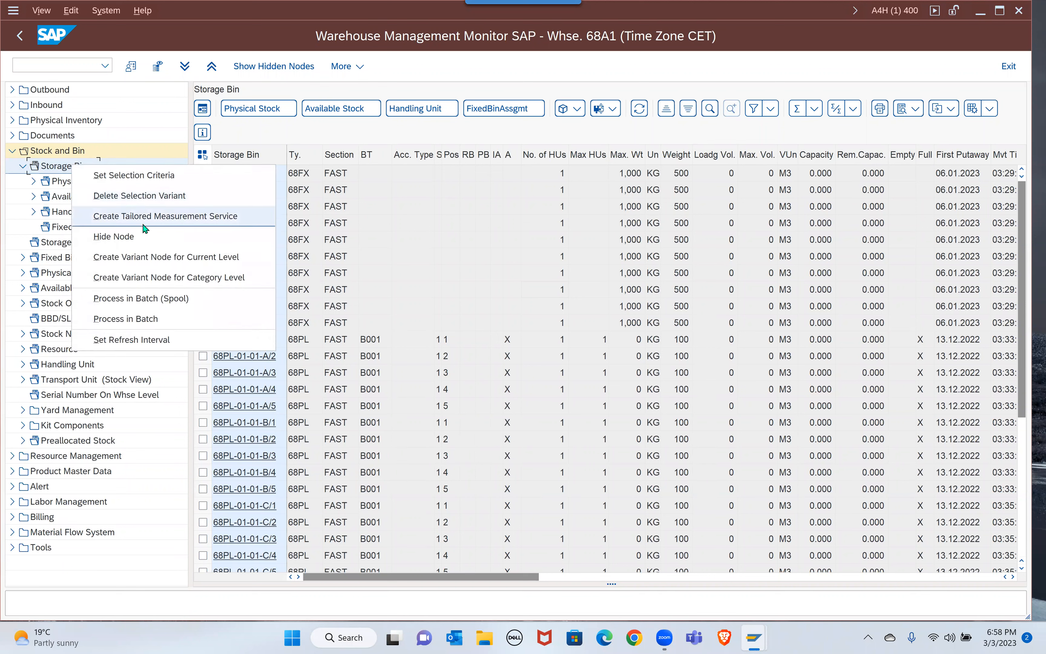
{"action": "mouse_move", "coordinate": [161, 261]}
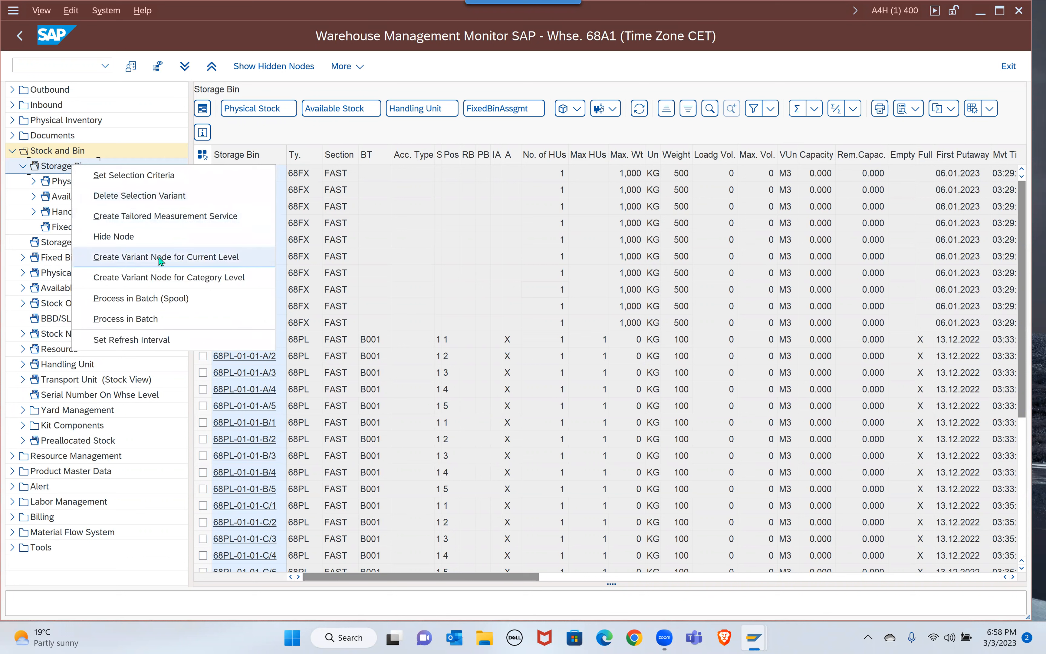
{"action": "left_click", "coordinate": [165, 257]}
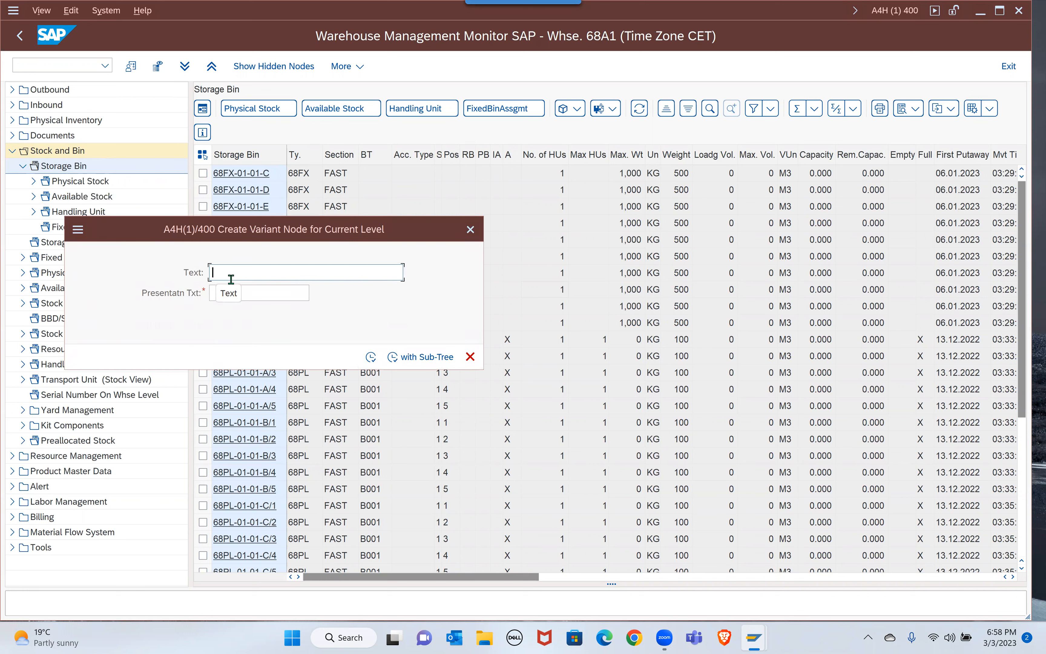
Step: Name the node 'New' with presentation text 'Sorage bin-X' and create it with its sub-tree
{"action": "type", "text": "New Selection"}
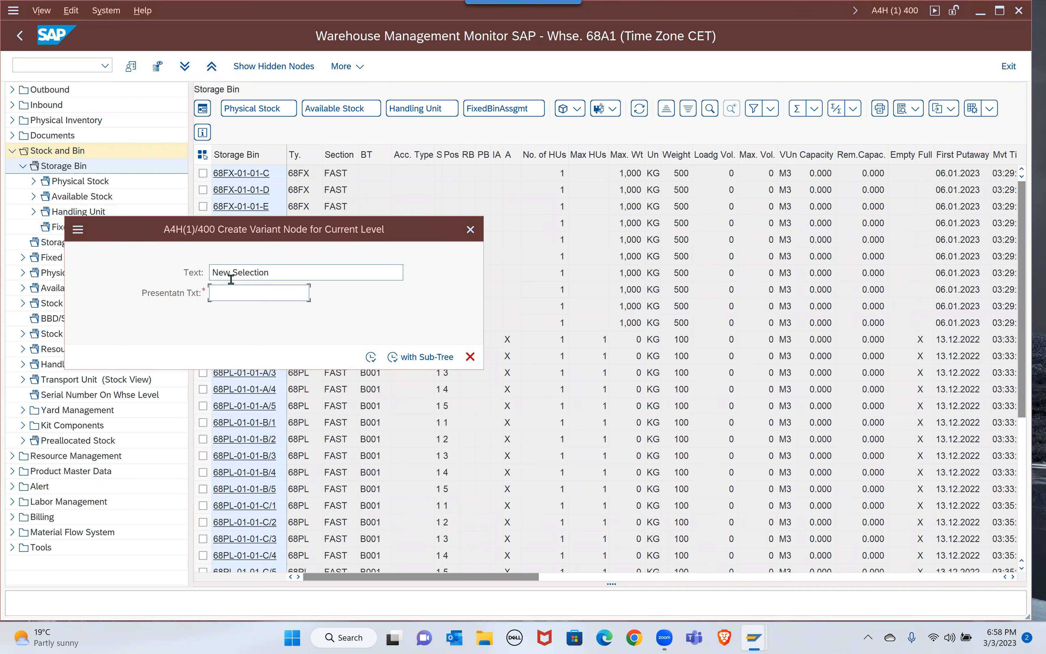
{"action": "type", "text": "S"}
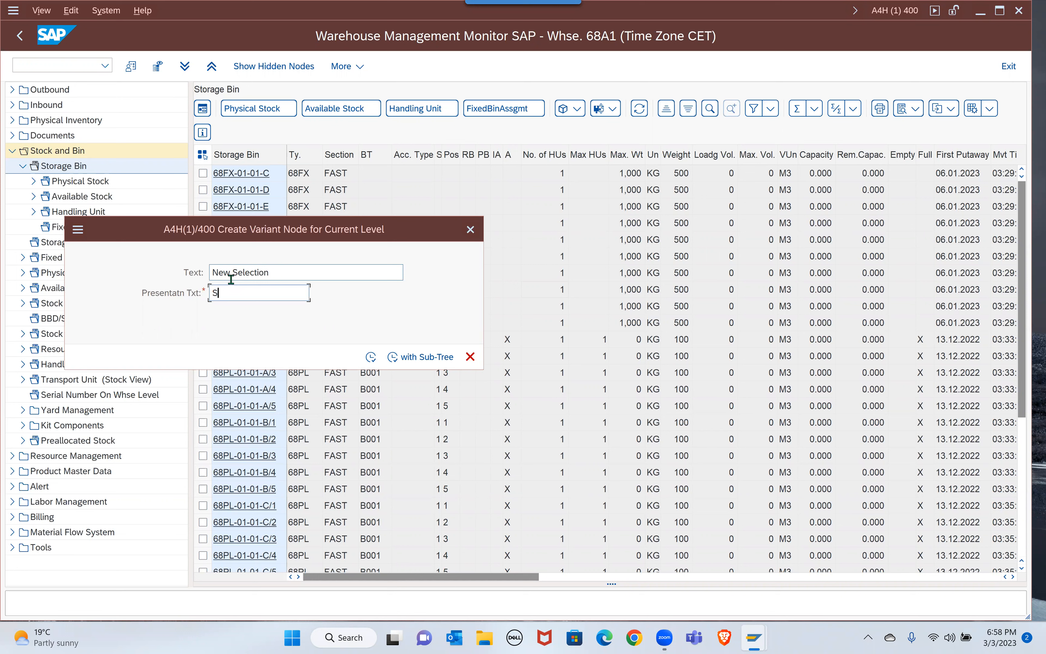
{"action": "type", "text": "orage"}
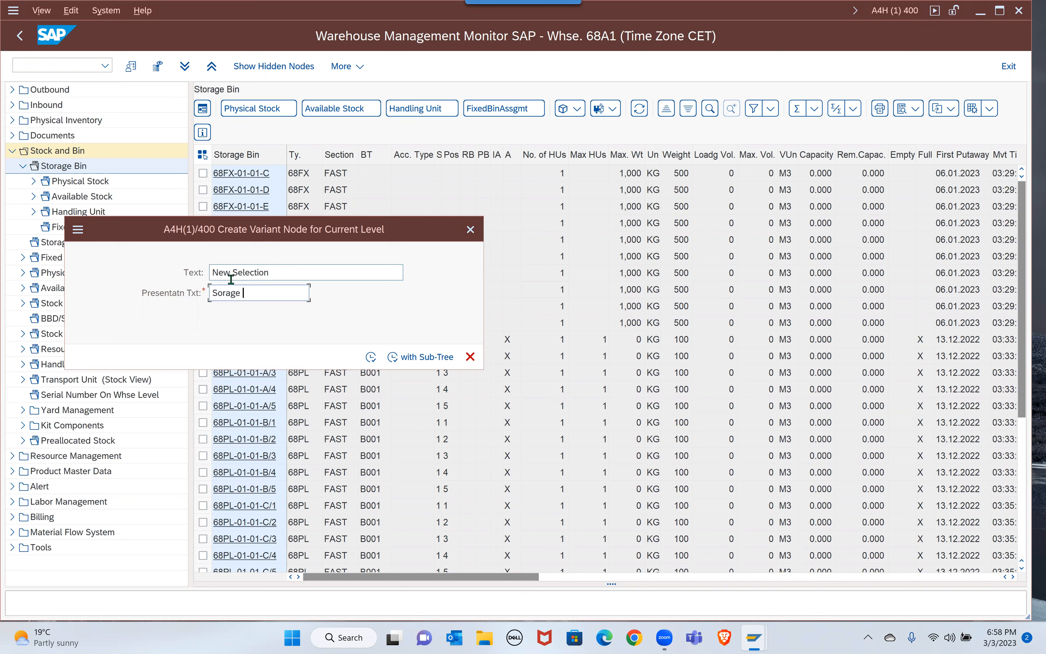
{"action": "type", "text": "bin-"}
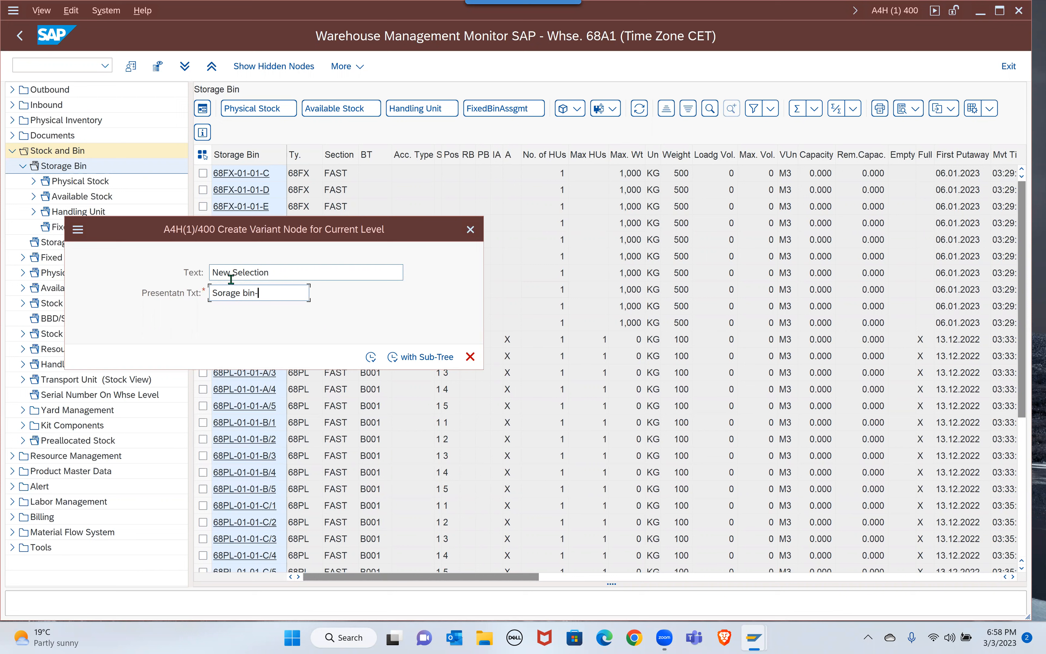
{"action": "type", "text": "X"}
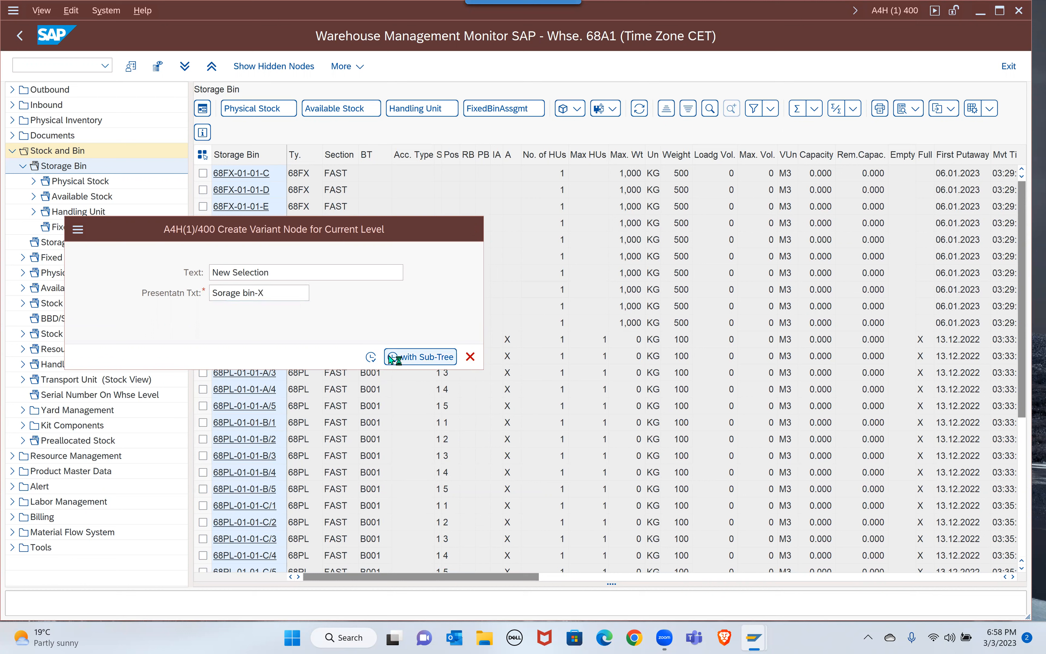
{"action": "left_click", "coordinate": [419, 356]}
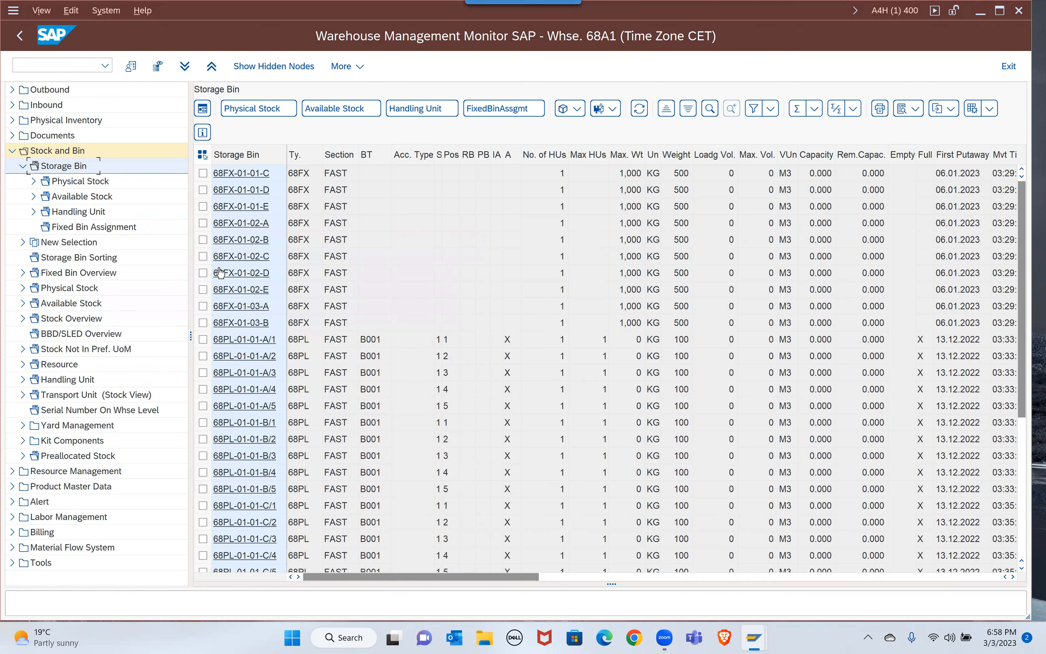
Step: Expand New Selection and bring up its Dynamic Selections dialog of storage bin fields
{"action": "left_click", "coordinate": [69, 242]}
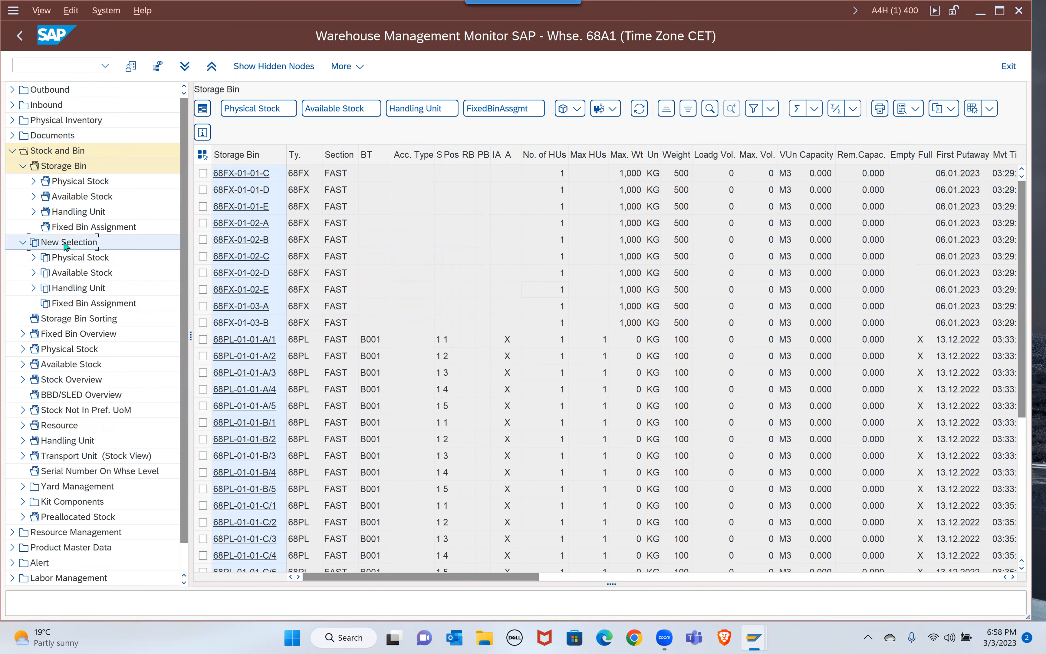
{"action": "double_click", "coordinate": [68, 241]}
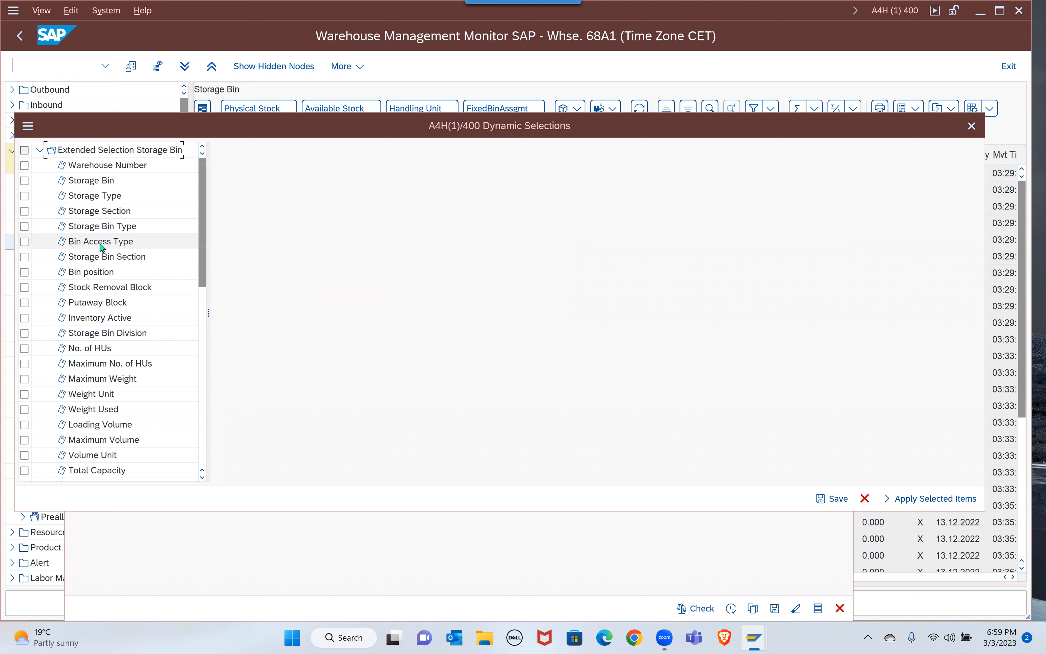
Step: Tick No. of HUs as a dynamic selection field and enter the value 2
{"action": "left_click", "coordinate": [25, 241]}
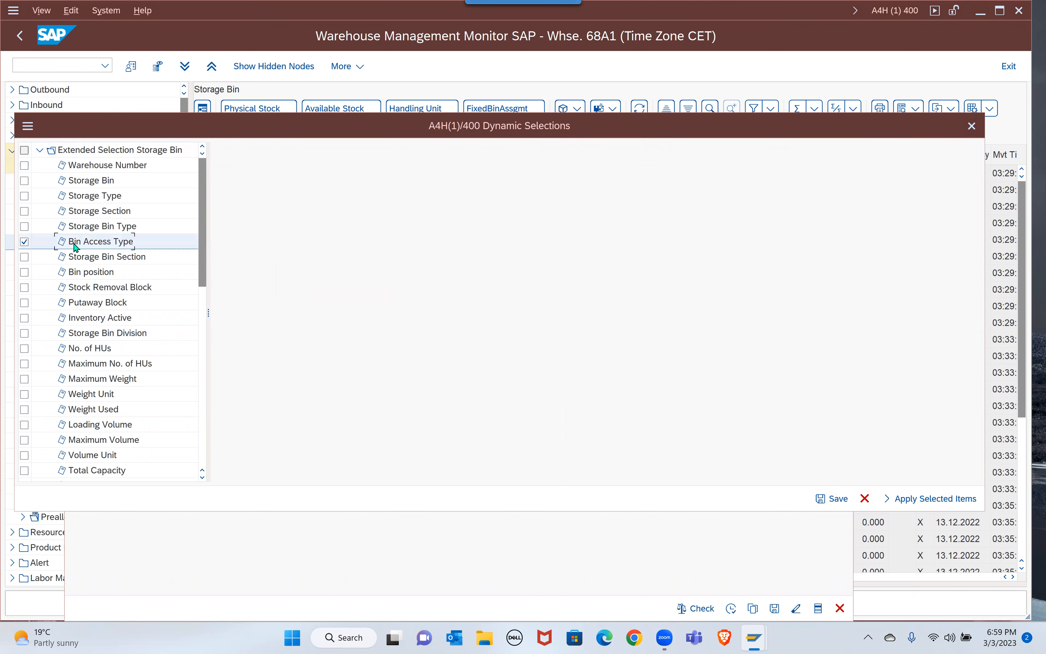
{"action": "scroll", "scroll_direction": "down", "scroll_amount": 3}
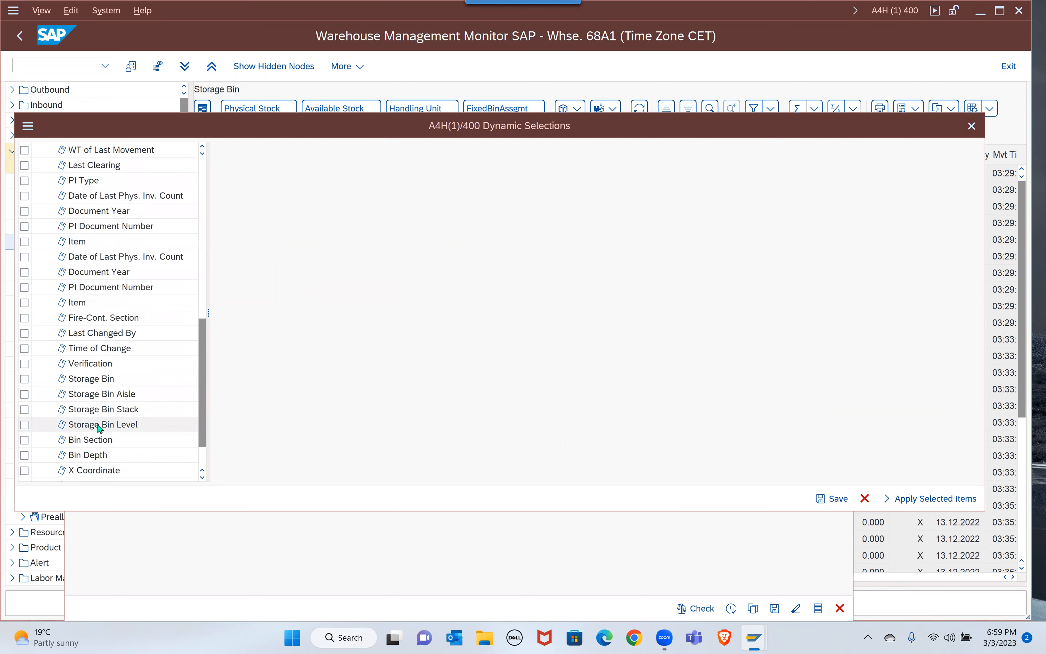
{"action": "scroll", "scroll_direction": "down", "scroll_amount": 3}
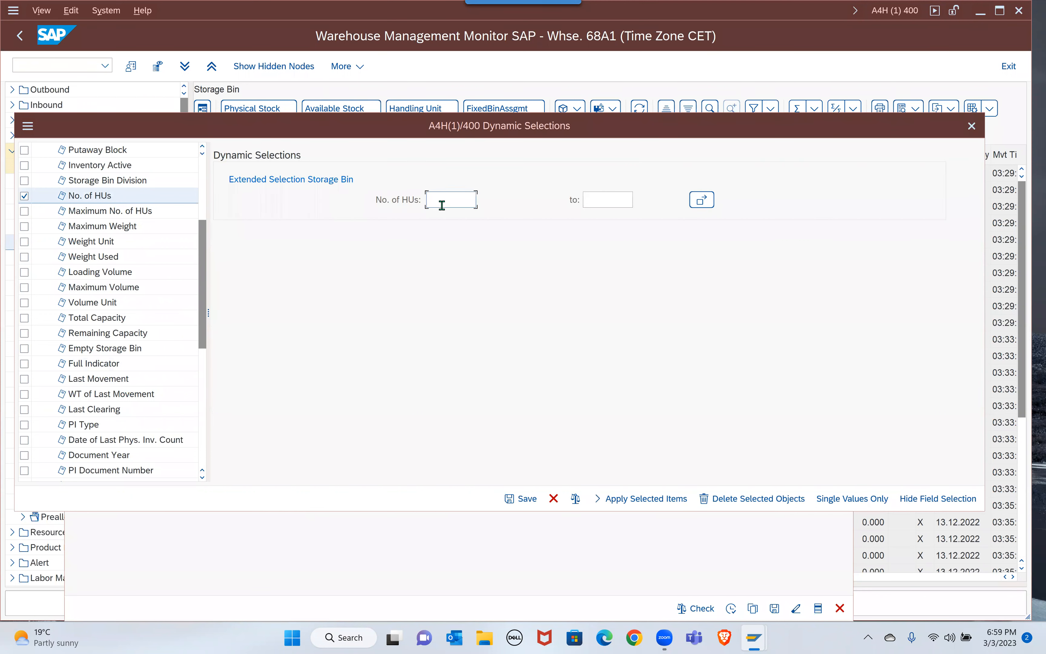
{"action": "type", "text": "2"}
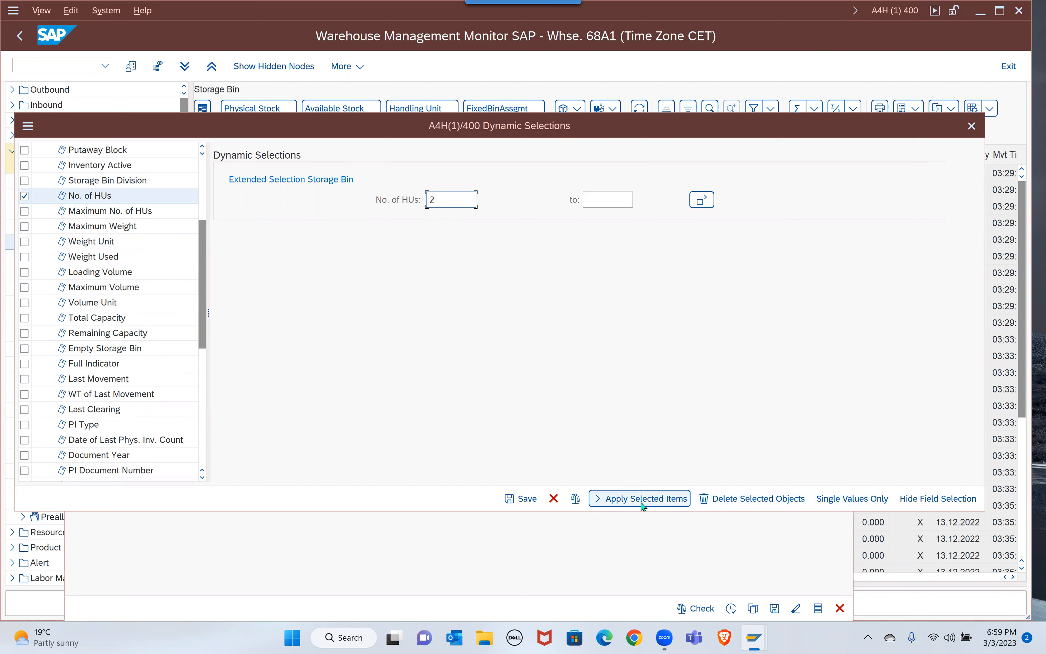
Step: Apply the No. of HUs criterion and return to the storage bin selection criteria
{"action": "left_click", "coordinate": [644, 498]}
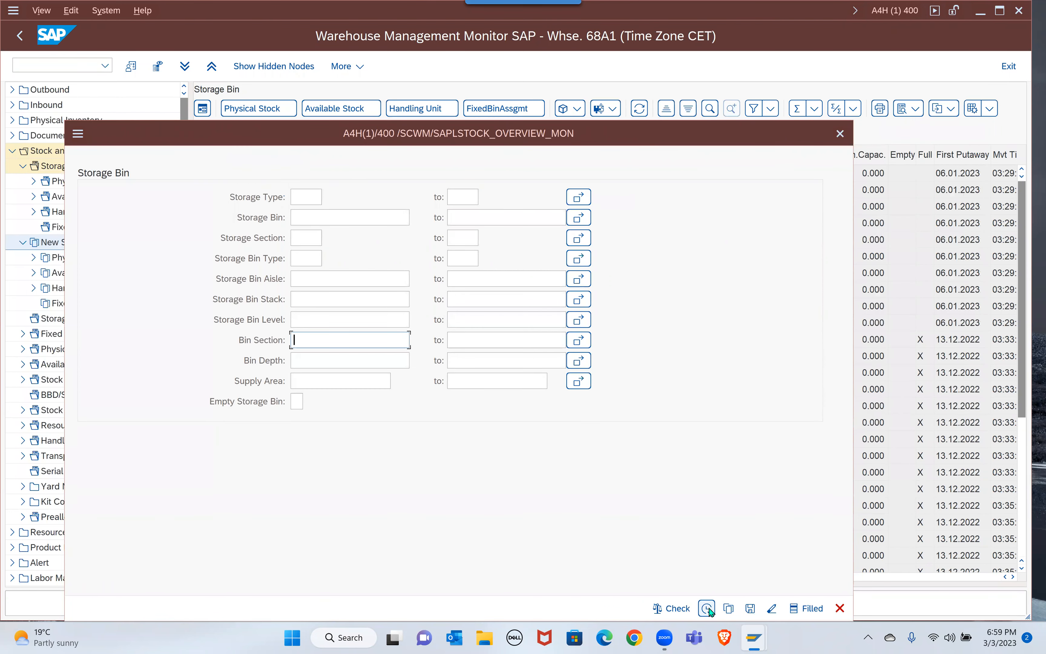
{"action": "mouse_move", "coordinate": [751, 608]}
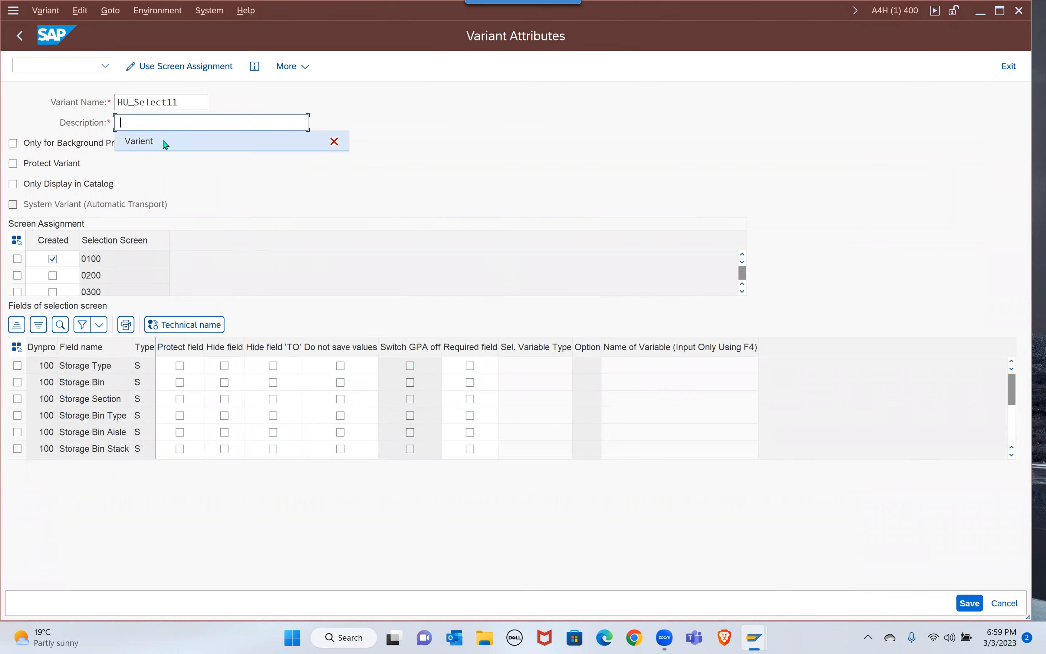
Step: Describe variant HU_Select11 as 'Varientqqq', save it and close the selection criteria screen
{"action": "type", "text": "Varientqqq"}
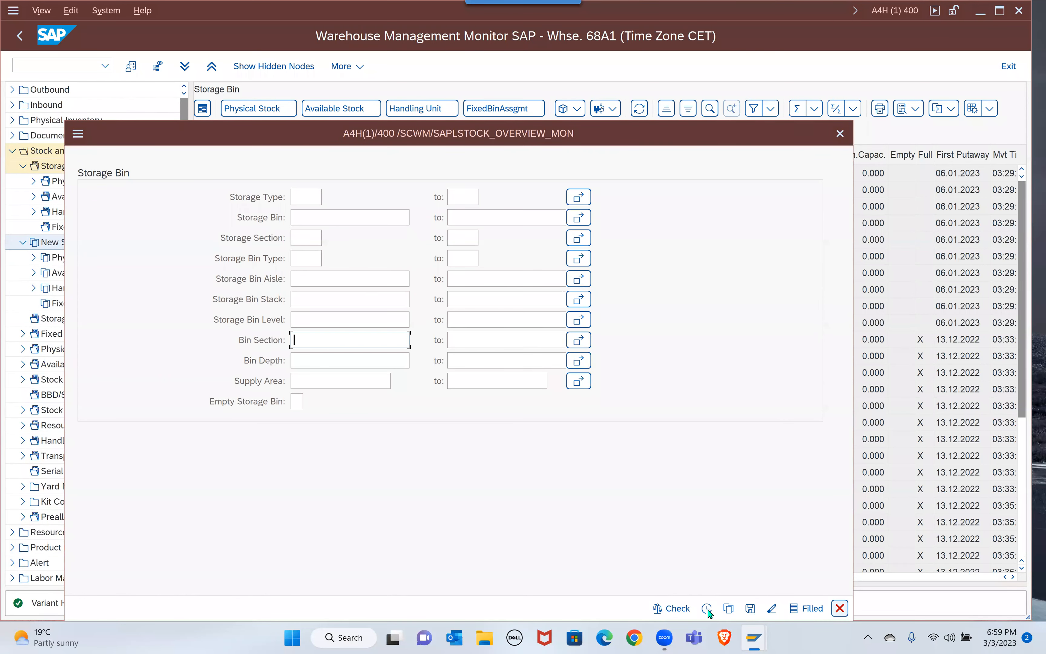
{"action": "left_click", "coordinate": [840, 608]}
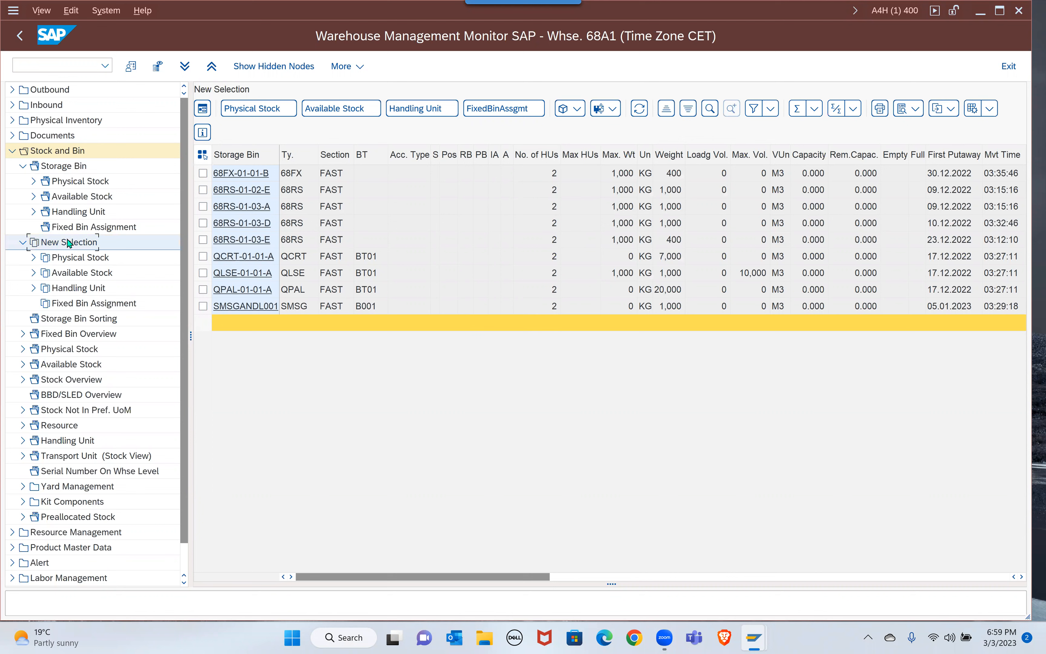
Step: Rename New Selection, reusing 'Sorage bin-X' from history and extending it to 'Sorage bin-Xyx'
{"action": "right_click", "coordinate": [64, 242]}
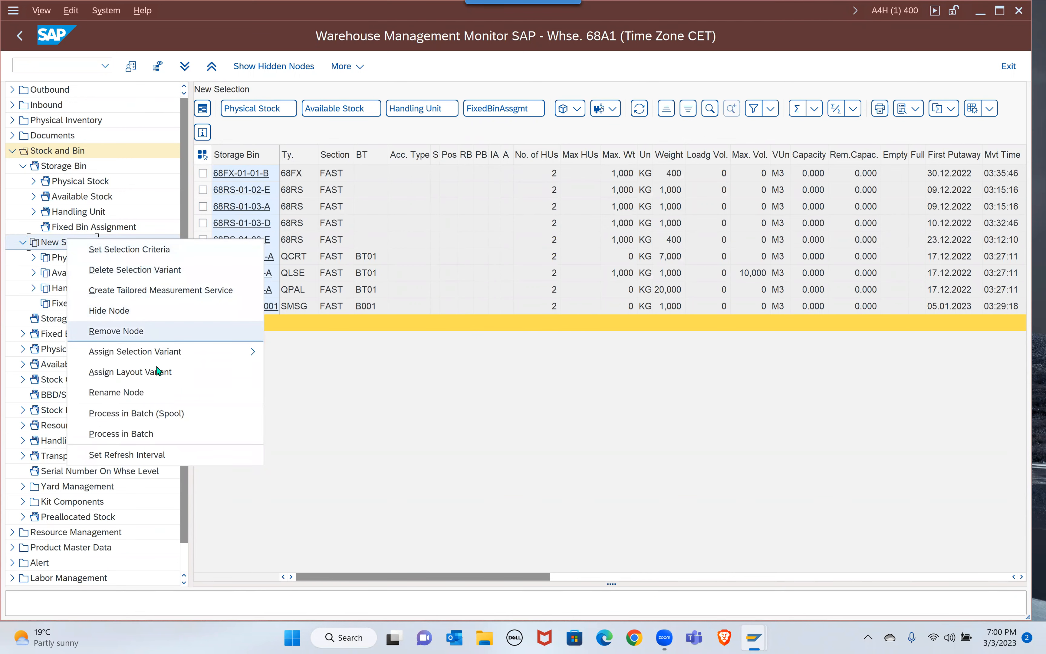
{"action": "left_click", "coordinate": [116, 393]}
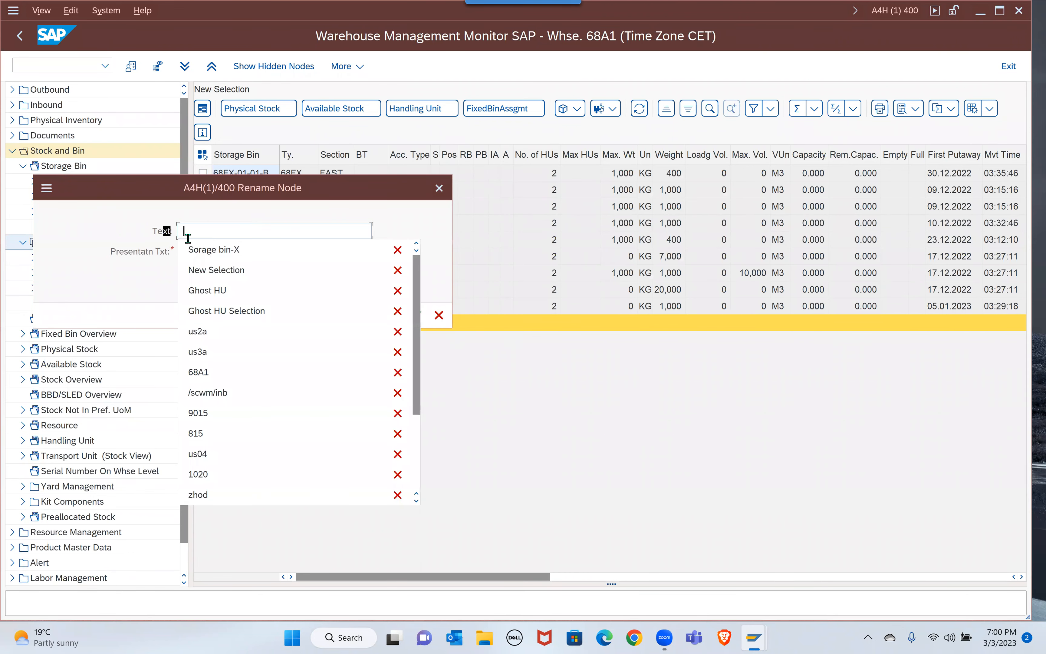
{"action": "left_click", "coordinate": [214, 249]}
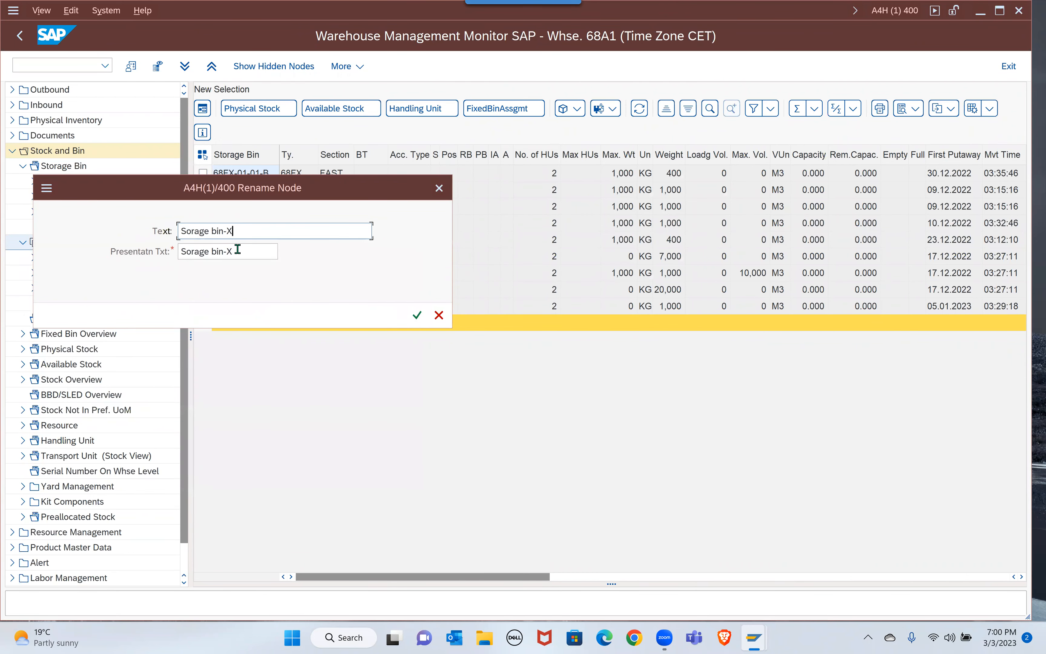
{"action": "type", "text": "yx"}
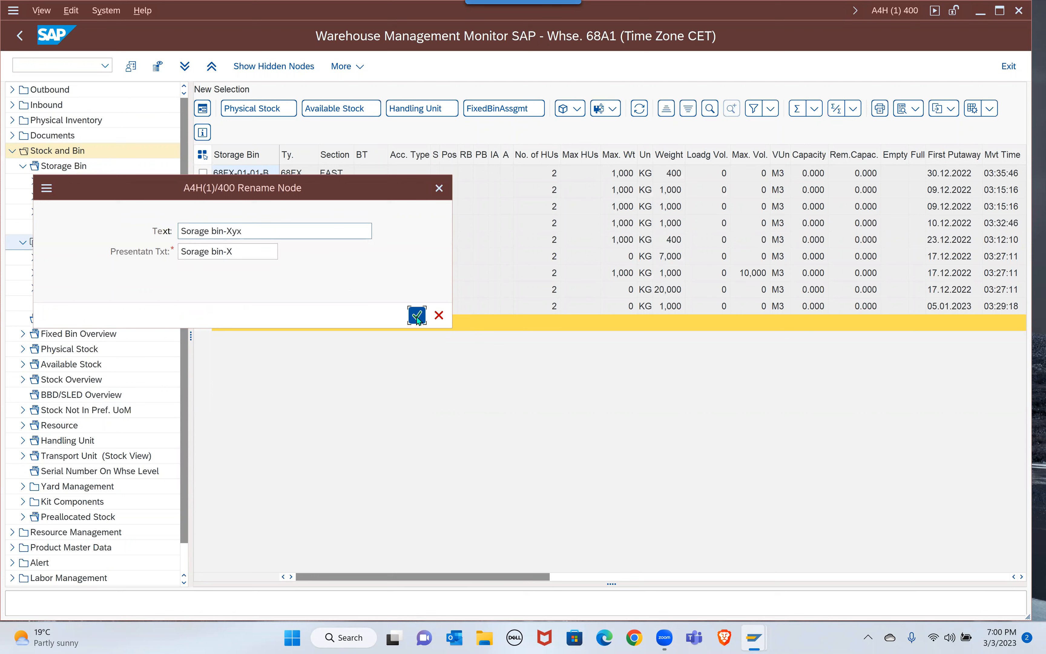
{"action": "left_click", "coordinate": [417, 314]}
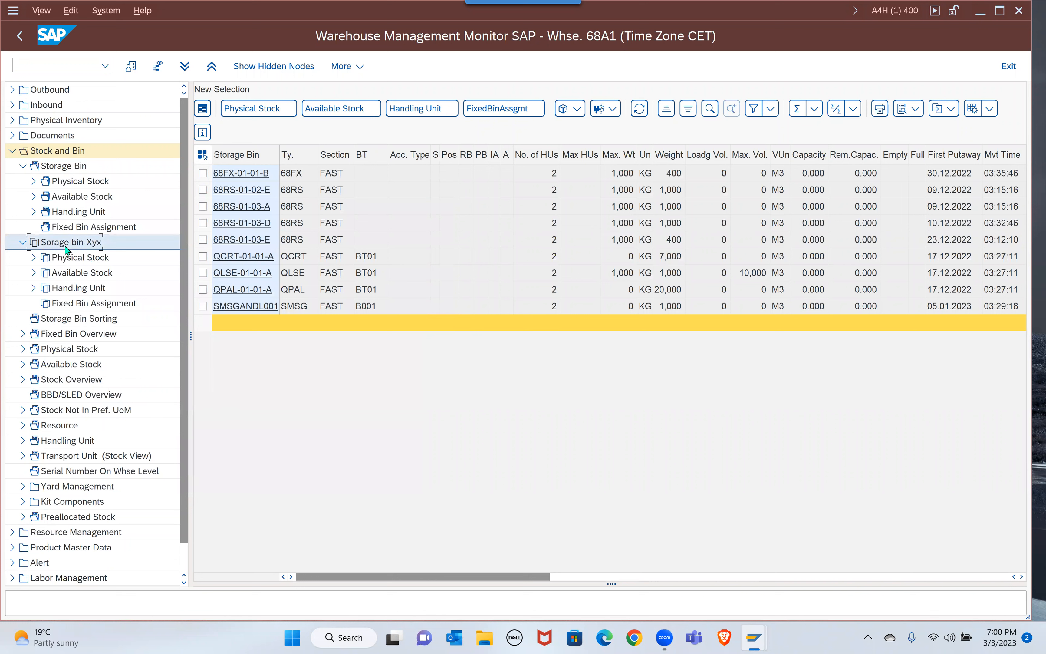
Step: Remove the Physical Stock, Available Stock, Handling Unit and Fixed Bin Assignment sub-nodes from Sorage bin-Xyx
{"action": "left_click", "coordinate": [80, 257]}
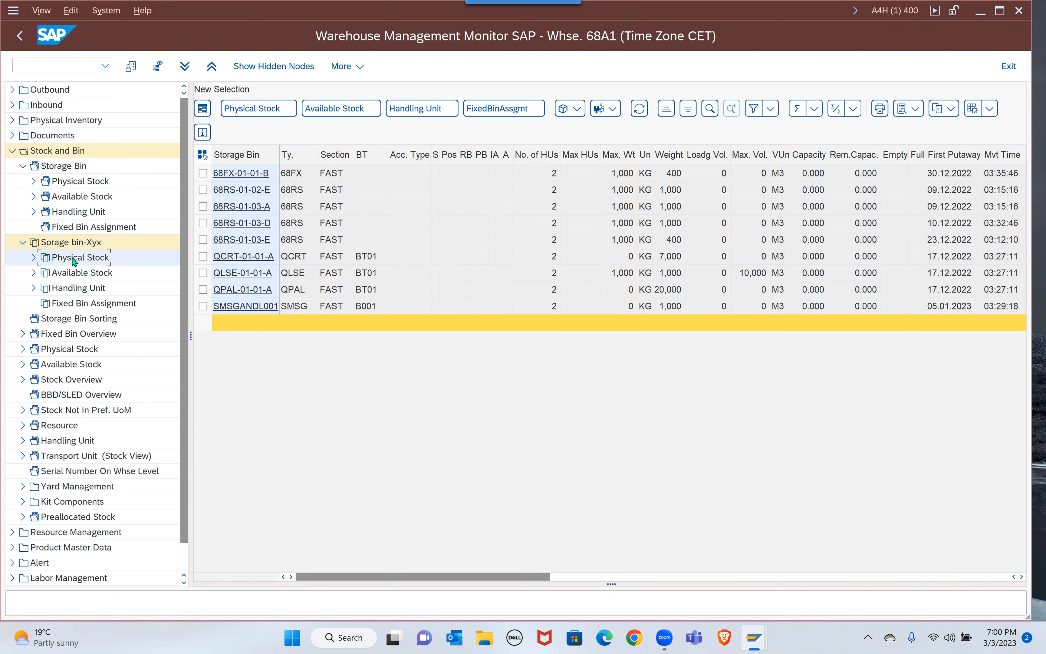
{"action": "left_click", "coordinate": [70, 241]}
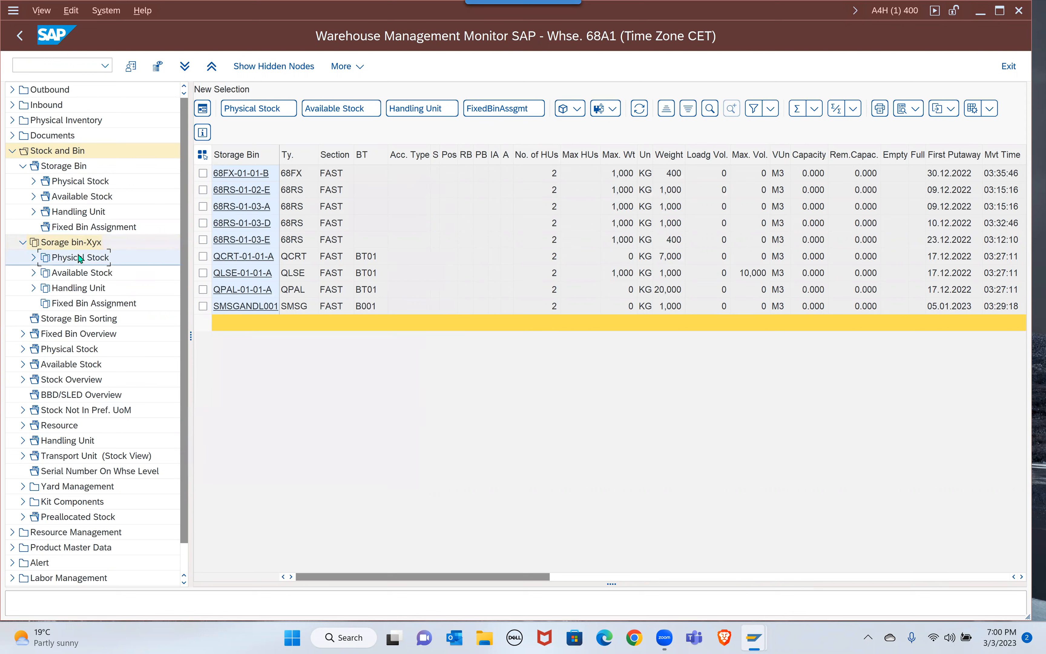
{"action": "right_click", "coordinate": [78, 257]}
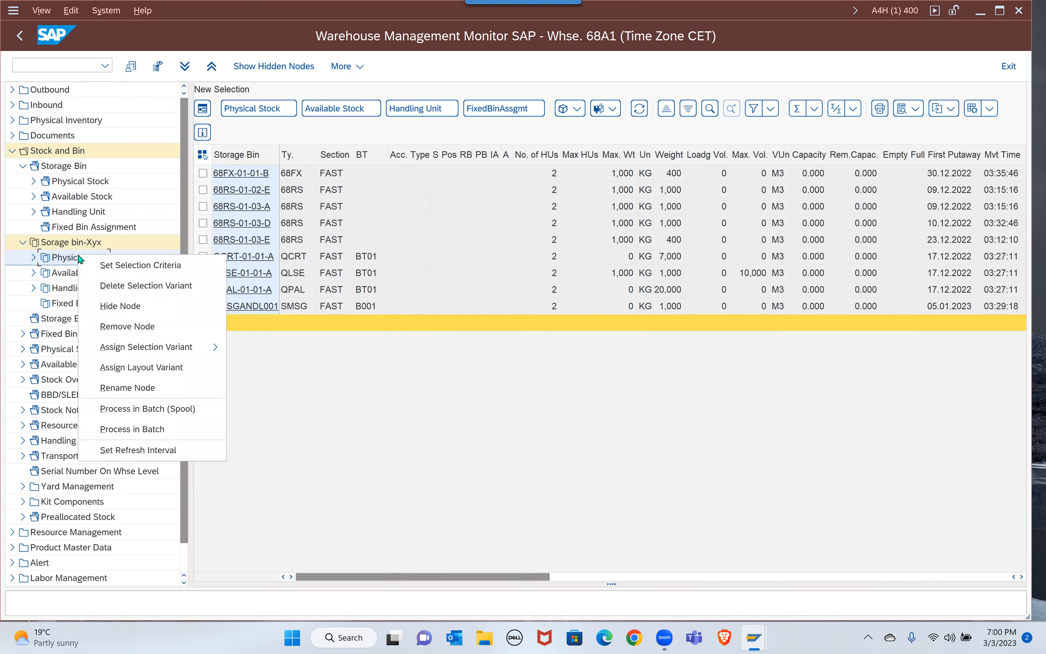
{"action": "mouse_move", "coordinate": [425, 400]}
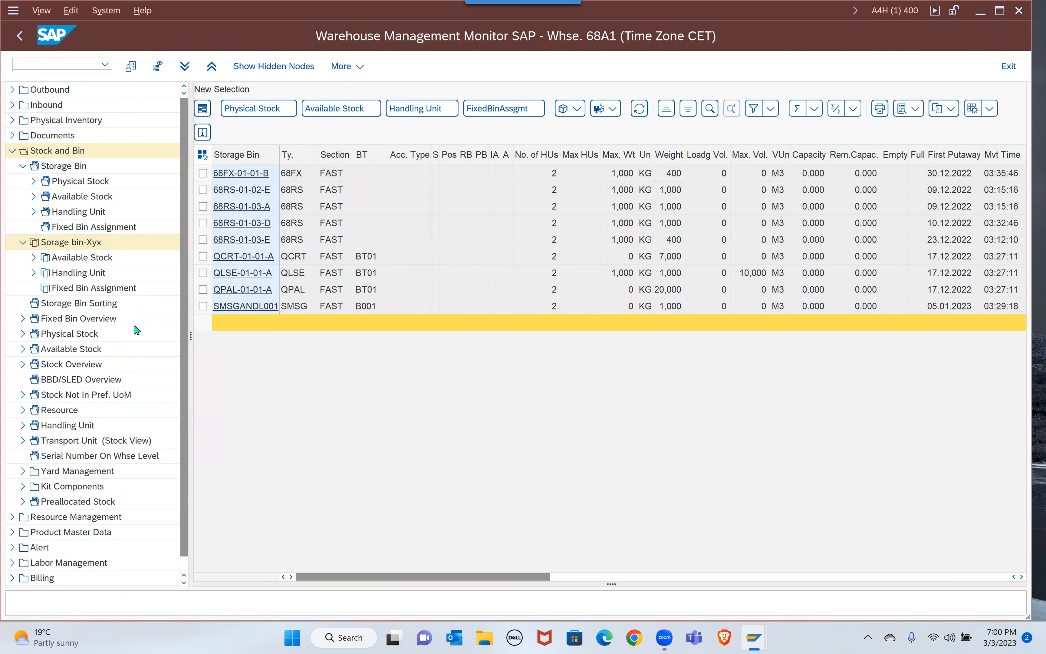
{"action": "right_click", "coordinate": [83, 256]}
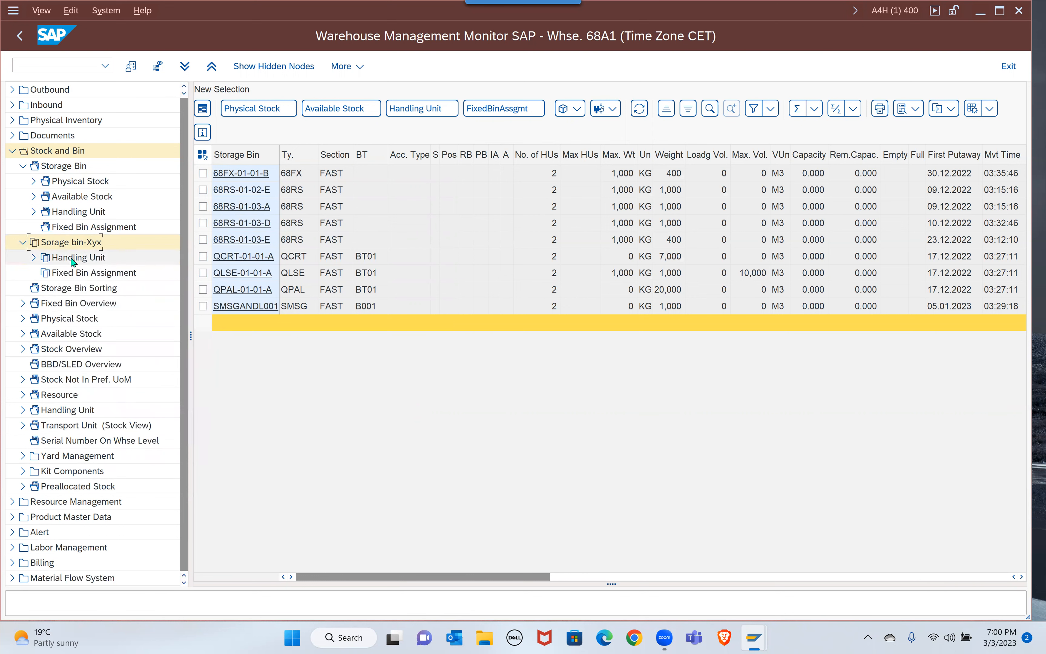
{"action": "right_click", "coordinate": [78, 257]}
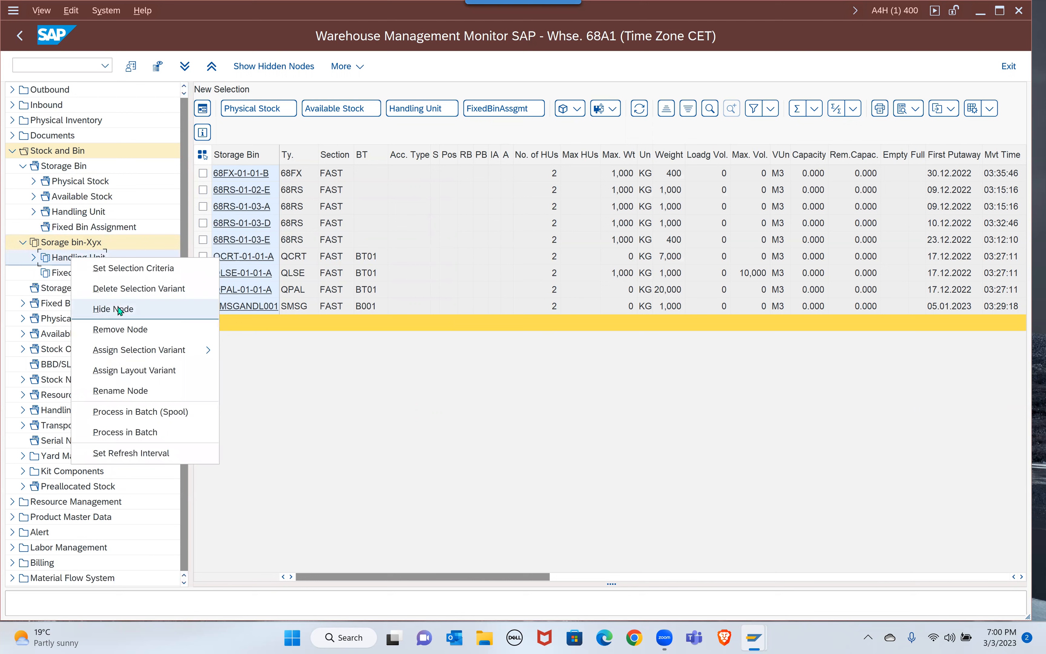
{"action": "left_click", "coordinate": [112, 309]}
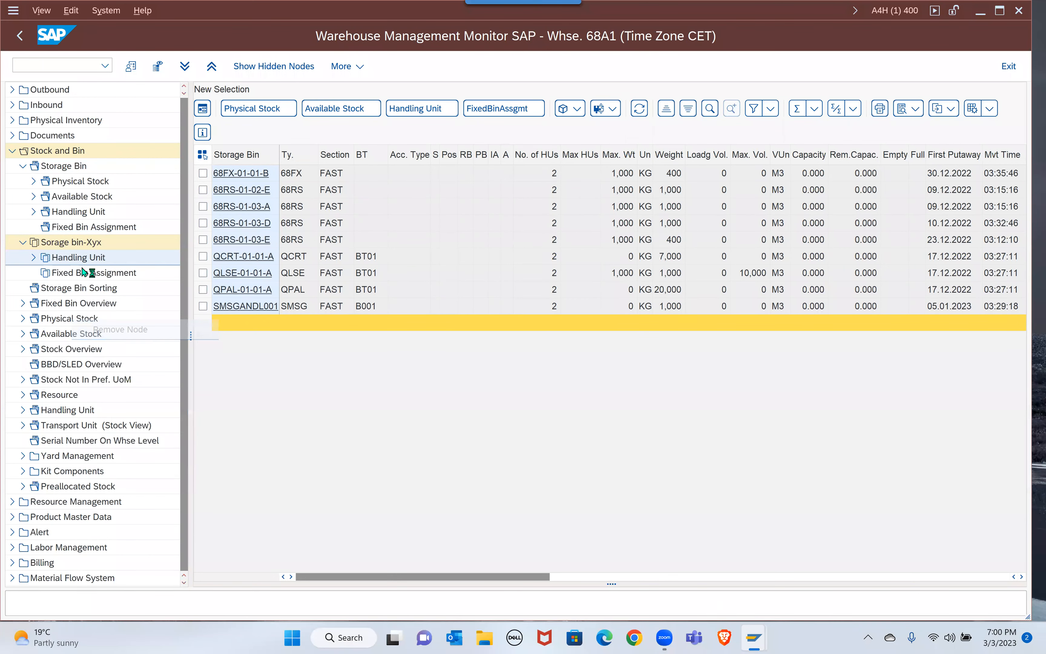
{"action": "right_click", "coordinate": [74, 257]}
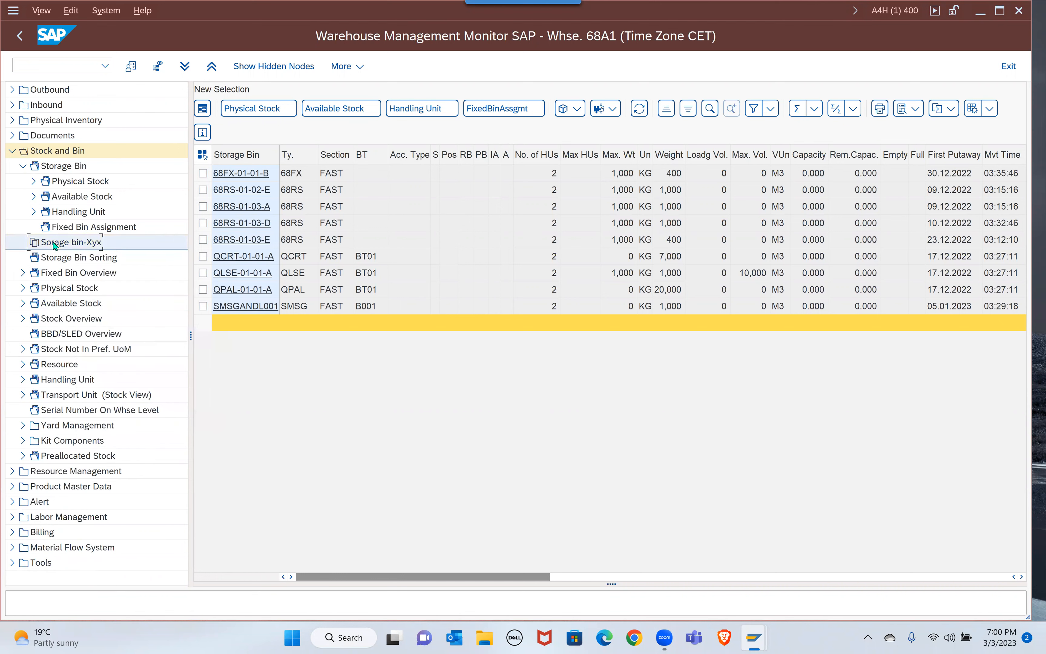
{"action": "left_click", "coordinate": [34, 165]}
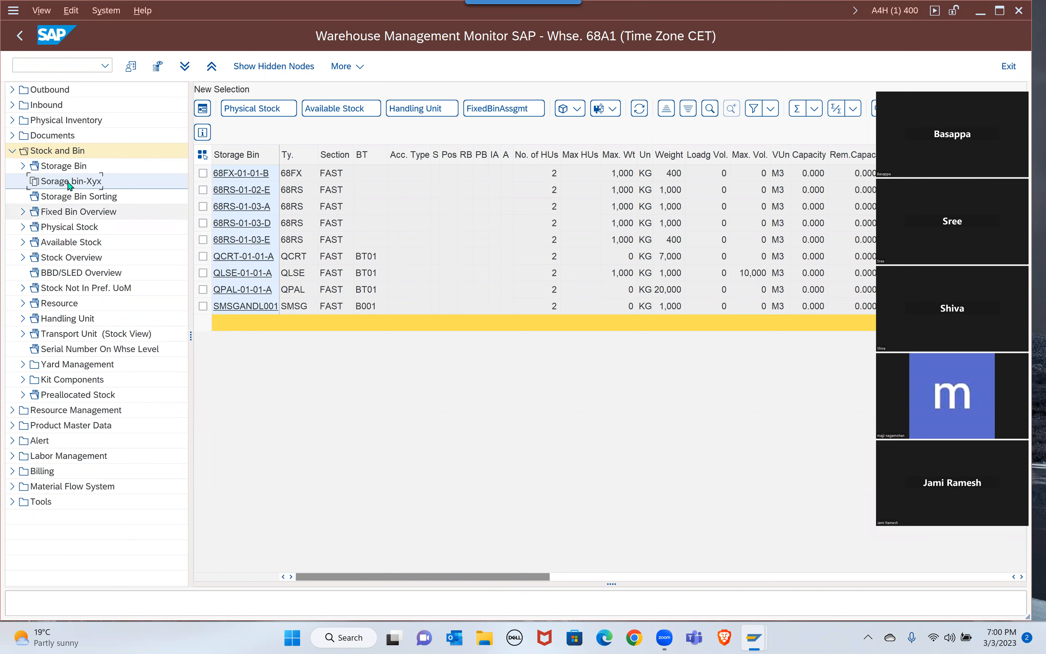
{"action": "right_click", "coordinate": [66, 181]}
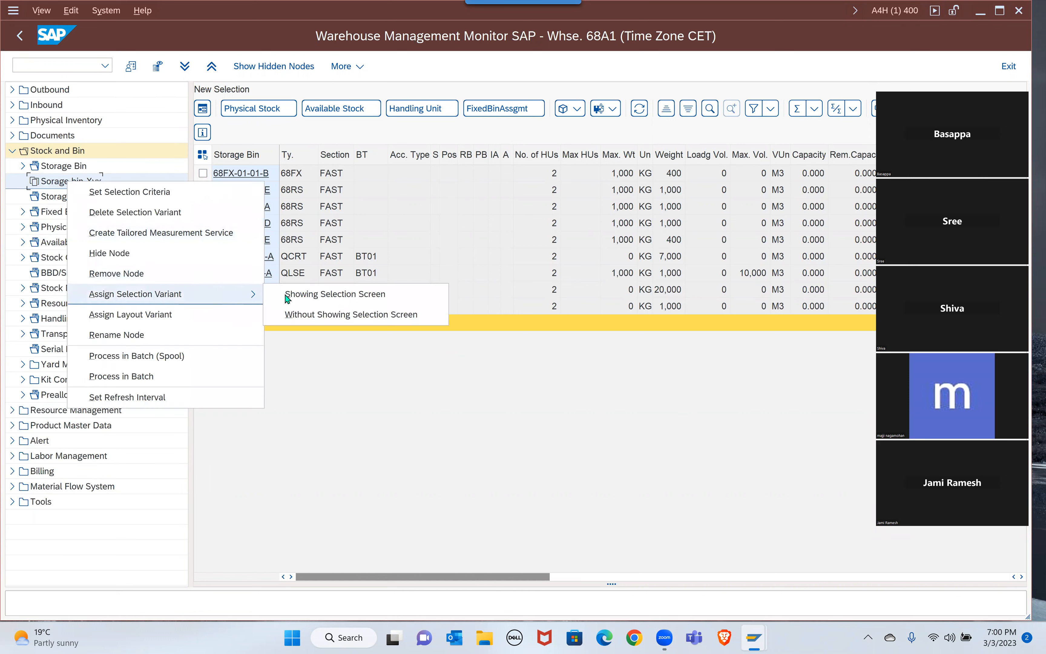
Step: Choose Assign Selection Variant with selection screen and browse the 29-variant catalog including HU_SELECT11
{"action": "left_click", "coordinate": [336, 293]}
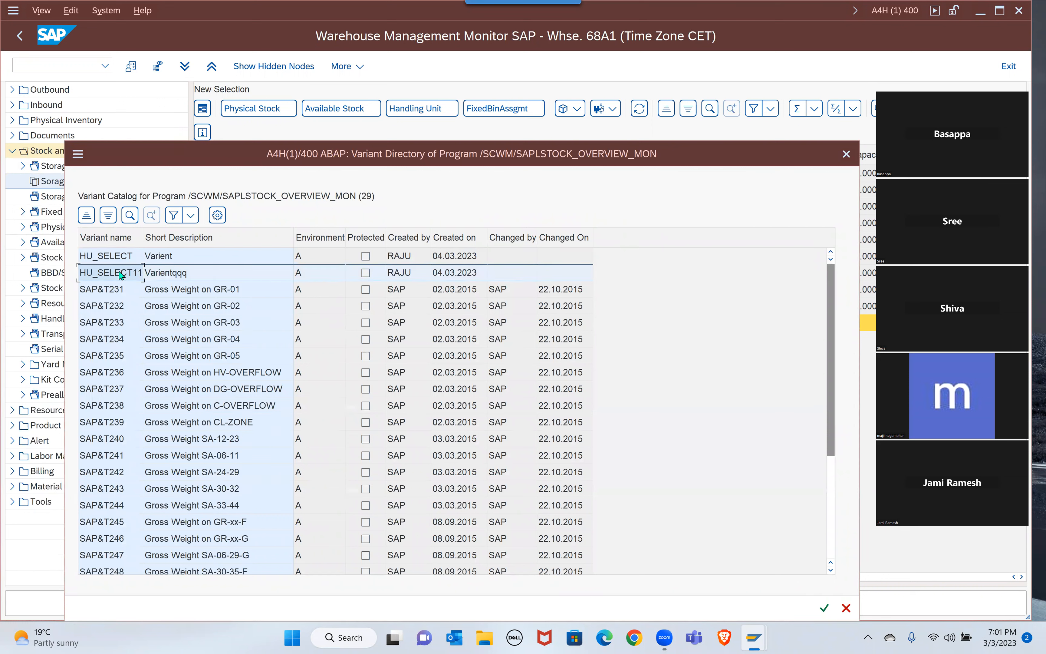
{"action": "mouse_move", "coordinate": [215, 382]}
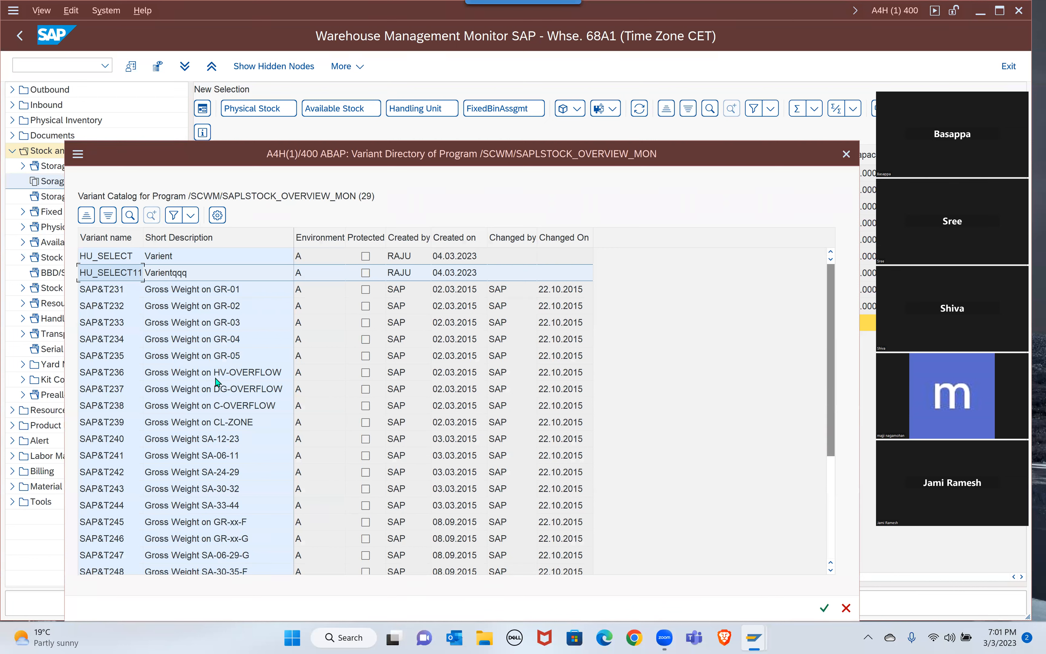
{"action": "scroll", "scroll_direction": "down", "scroll_amount": 3}
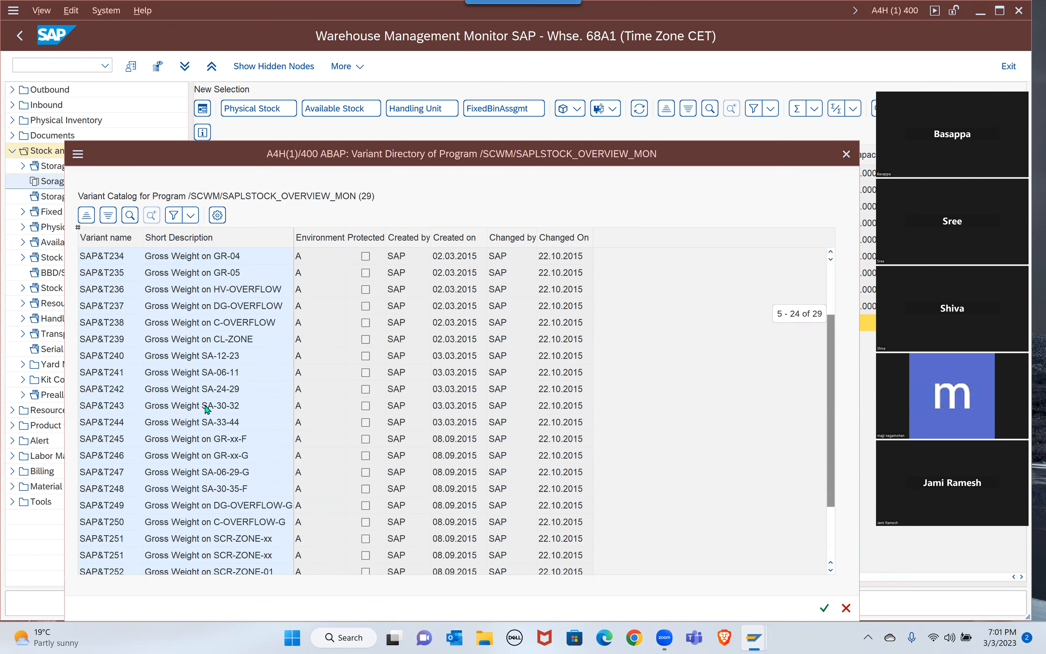
{"action": "scroll", "scroll_direction": "down", "scroll_amount": 3}
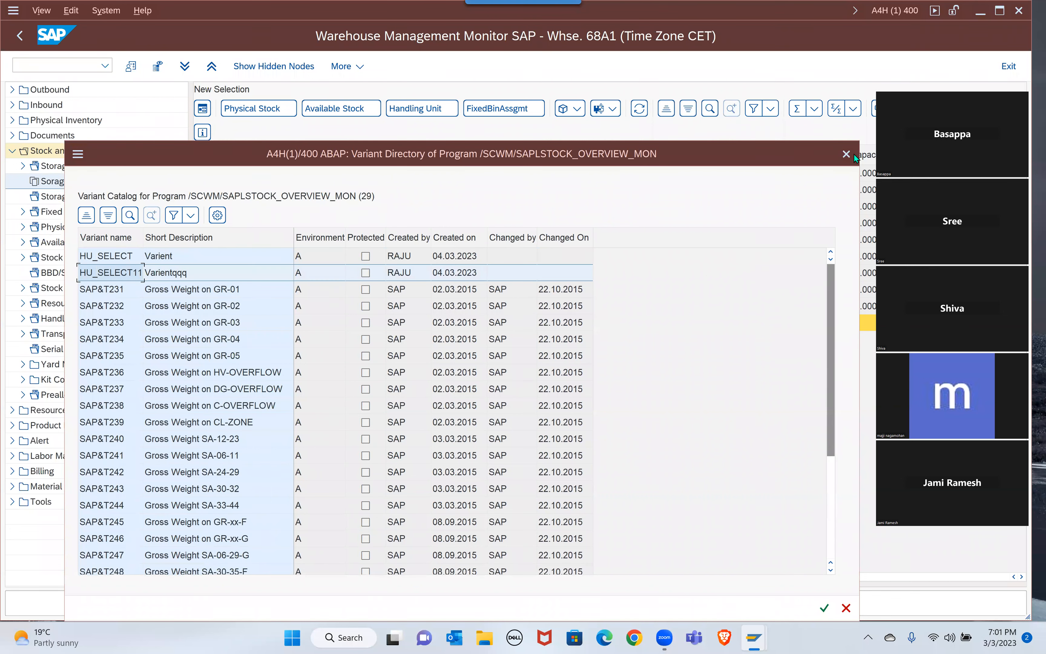
Step: Leave the variant catalog and execute the selection so Sorage bin-Xyx lists nine bins with 2 HUs each
{"action": "left_click", "coordinate": [846, 153]}
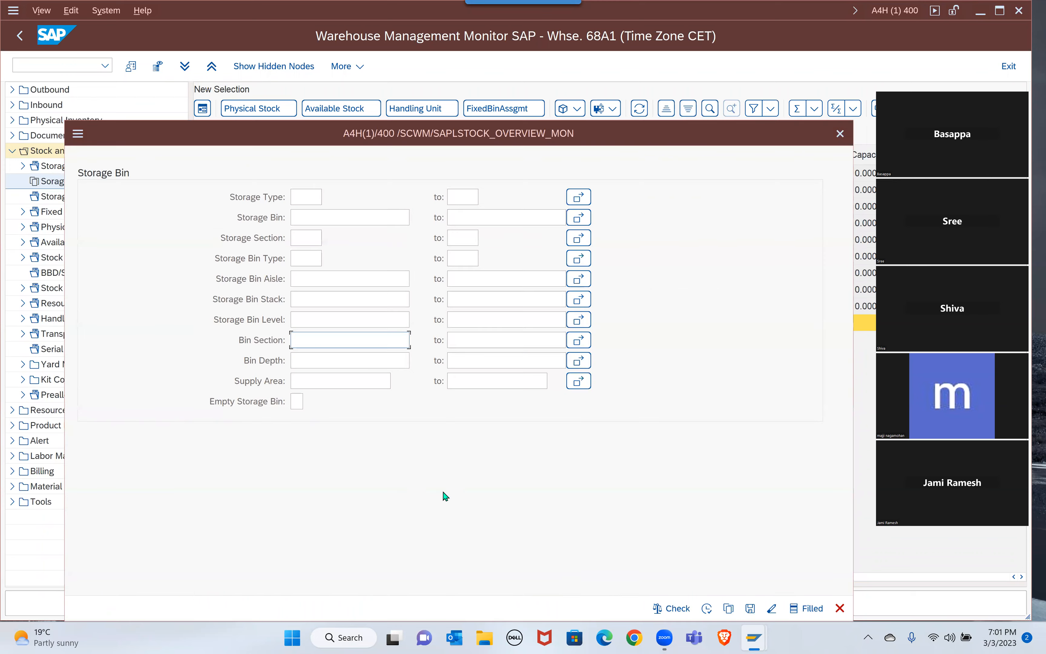
{"action": "mouse_move", "coordinate": [806, 608]}
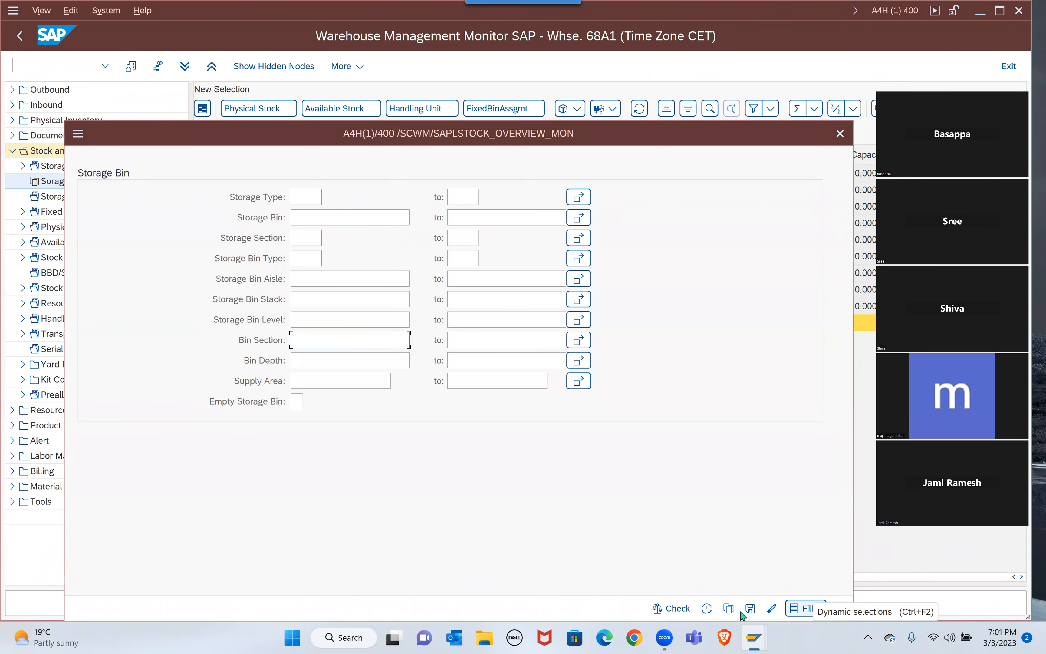
{"action": "left_click", "coordinate": [804, 608]}
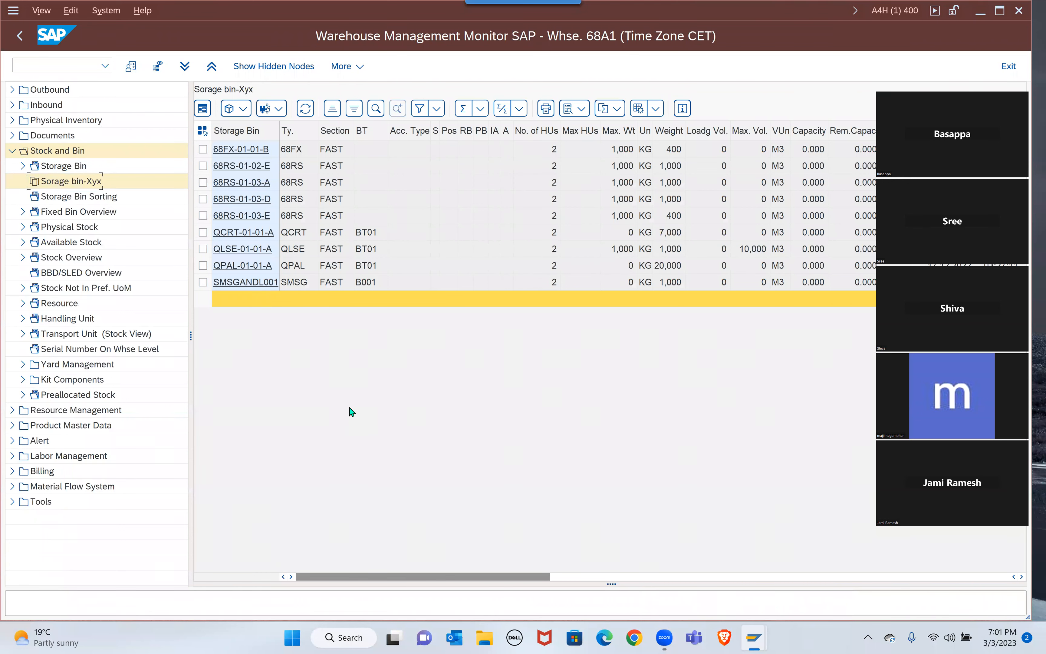
{"action": "mouse_move", "coordinate": [229, 350]}
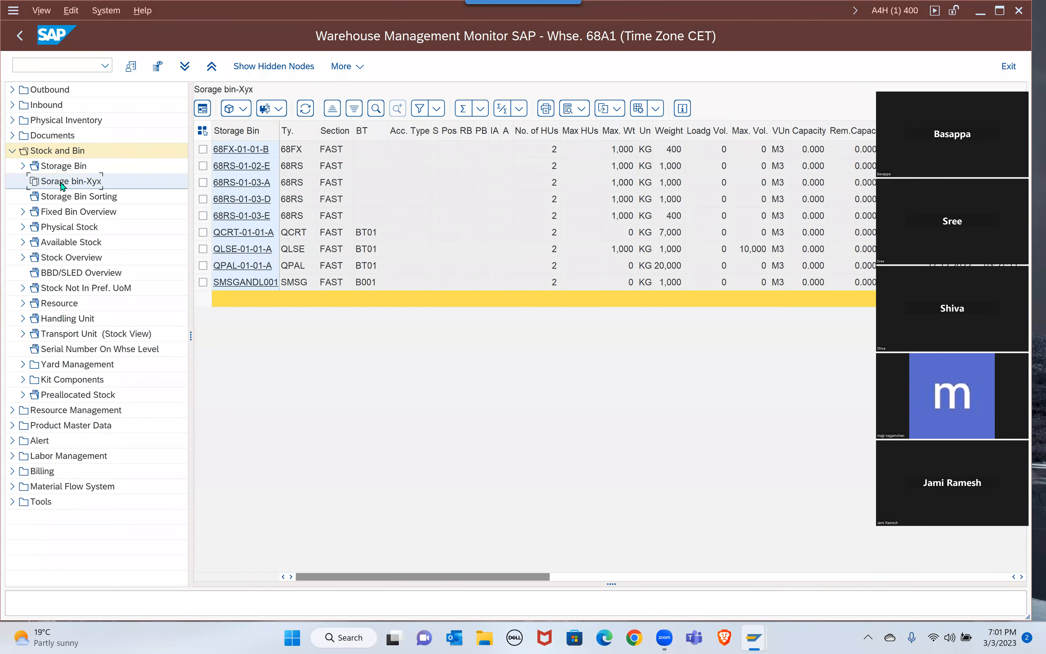
{"action": "mouse_move", "coordinate": [785, 359]}
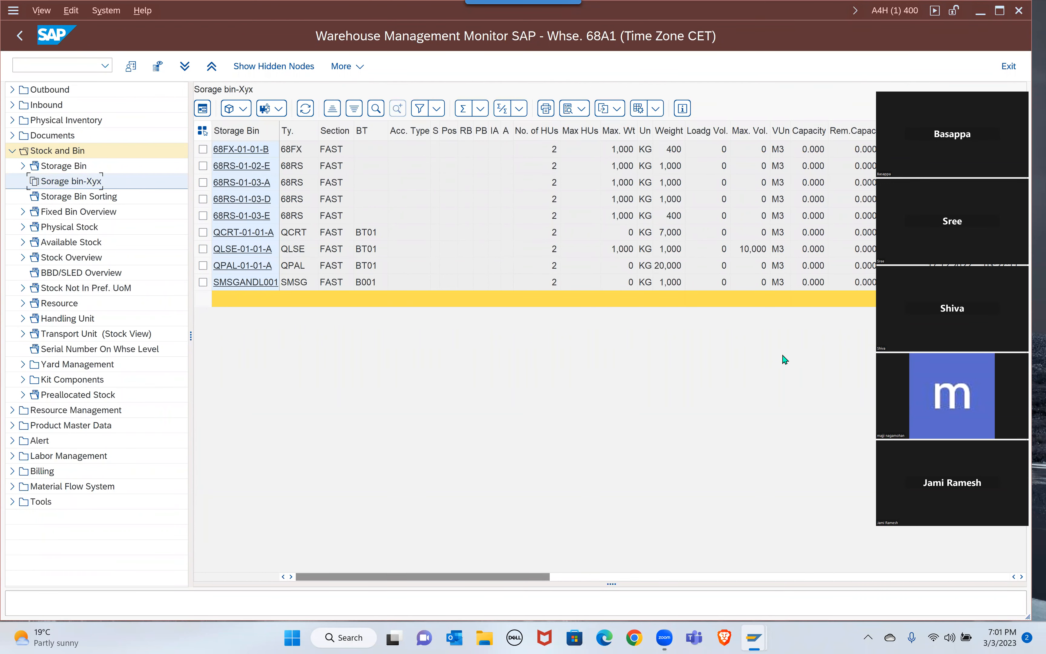